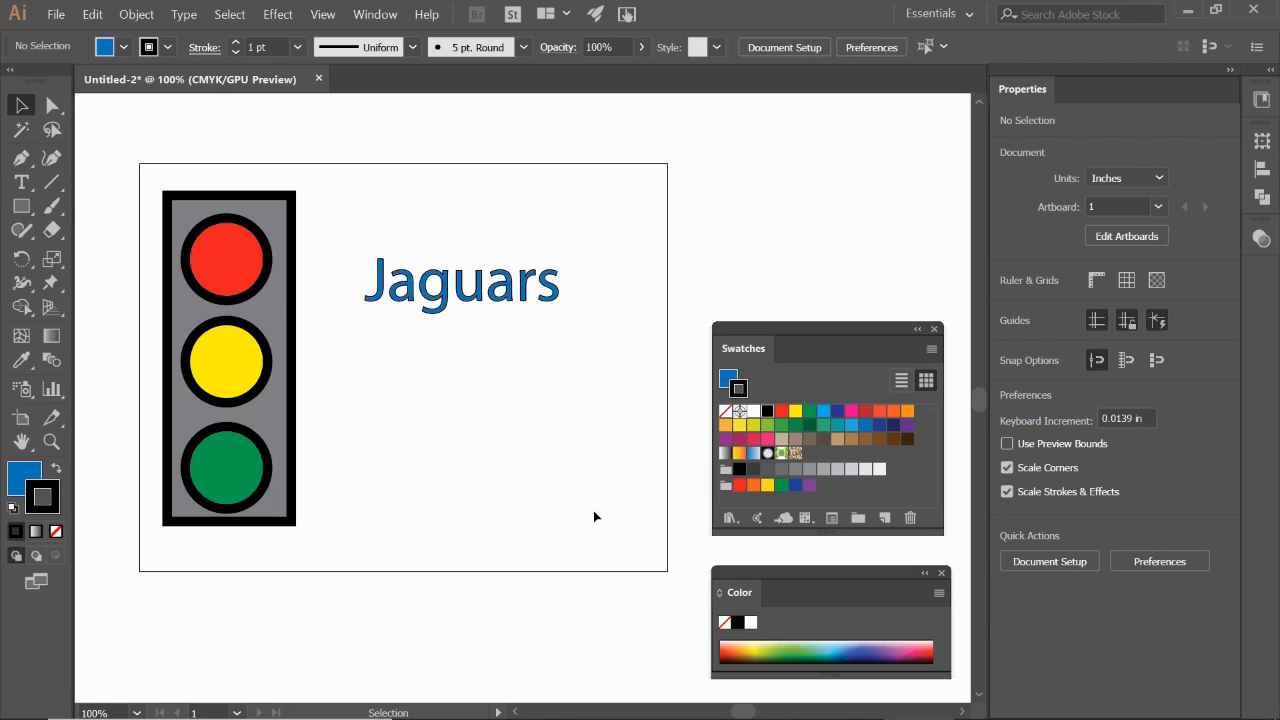
{"action": "mouse_move", "coordinate": [770, 587]}
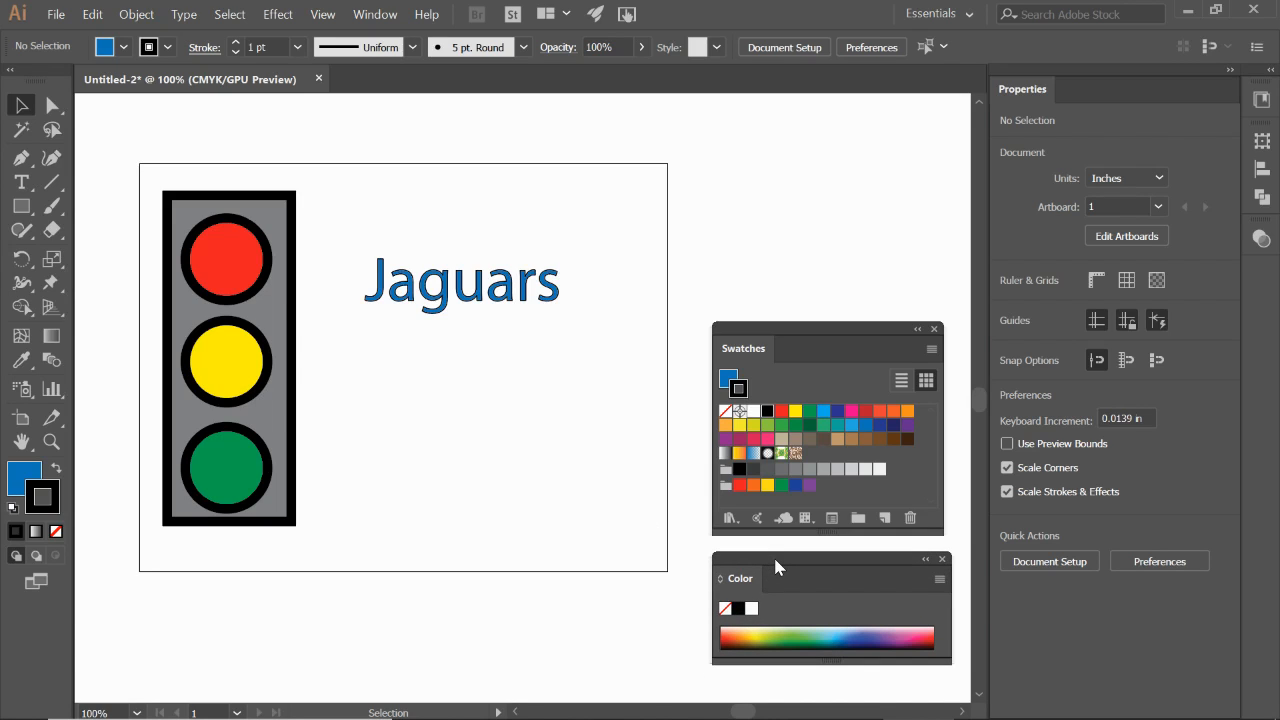
Step: Activate the Zoom tool and magnify the traffic light's green light
{"action": "left_click", "coordinate": [228, 358]}
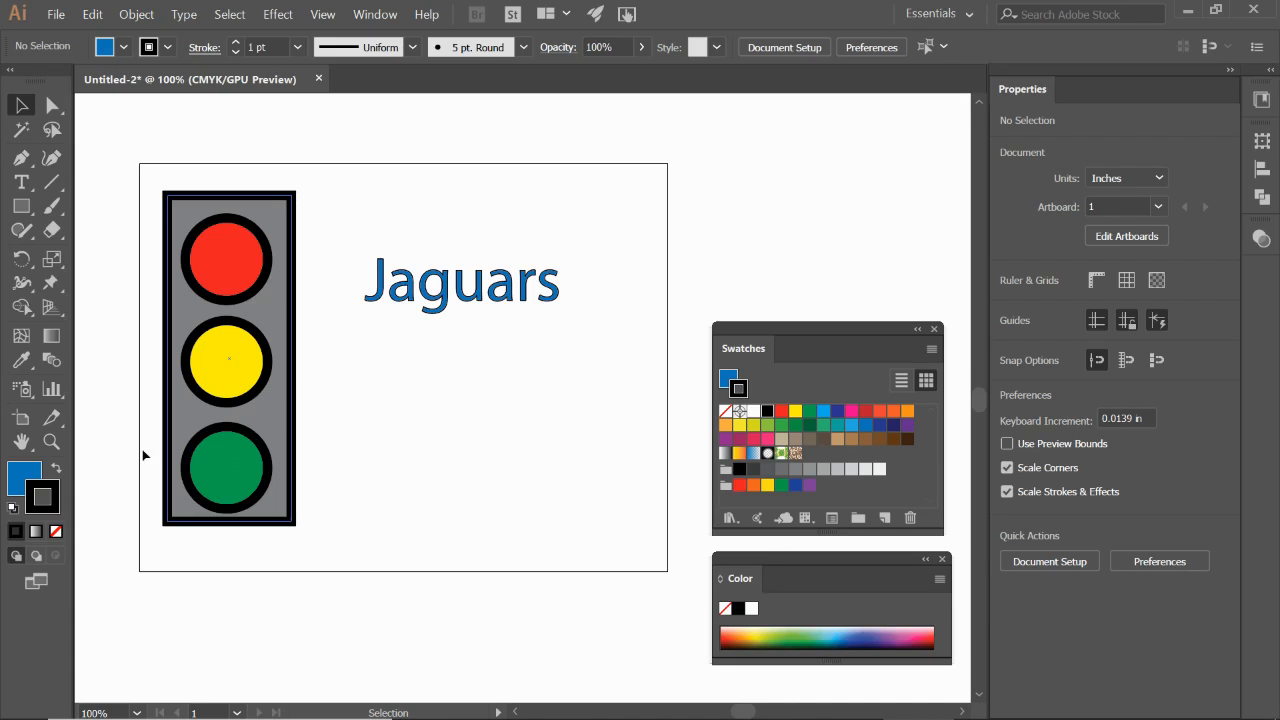
{"action": "key", "text": "z"}
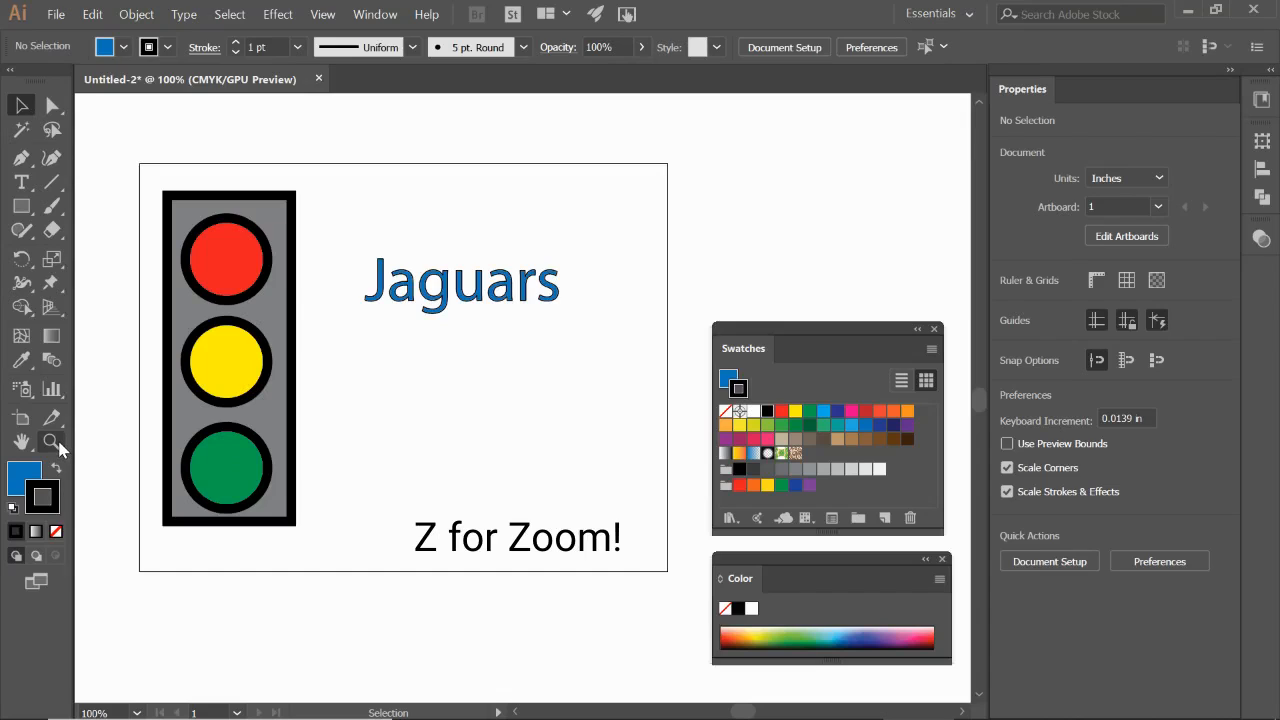
{"action": "mouse_move", "coordinate": [51, 442]}
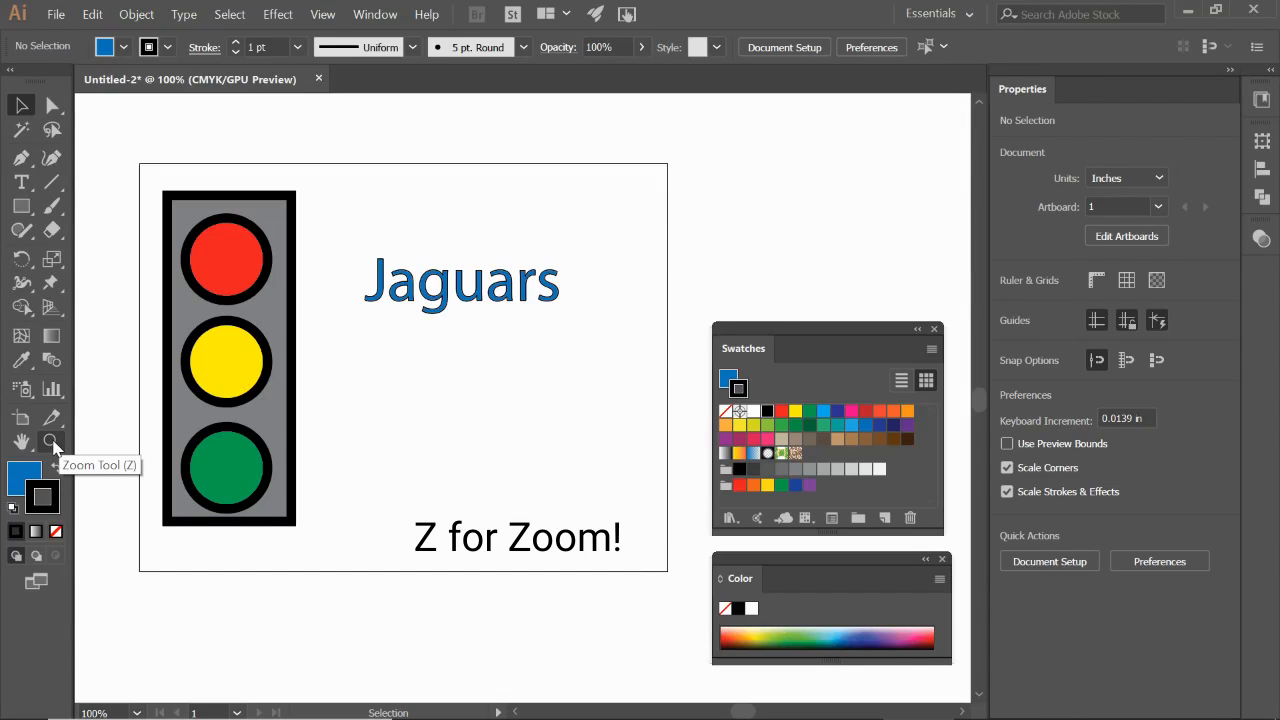
{"action": "mouse_move", "coordinate": [108, 447]}
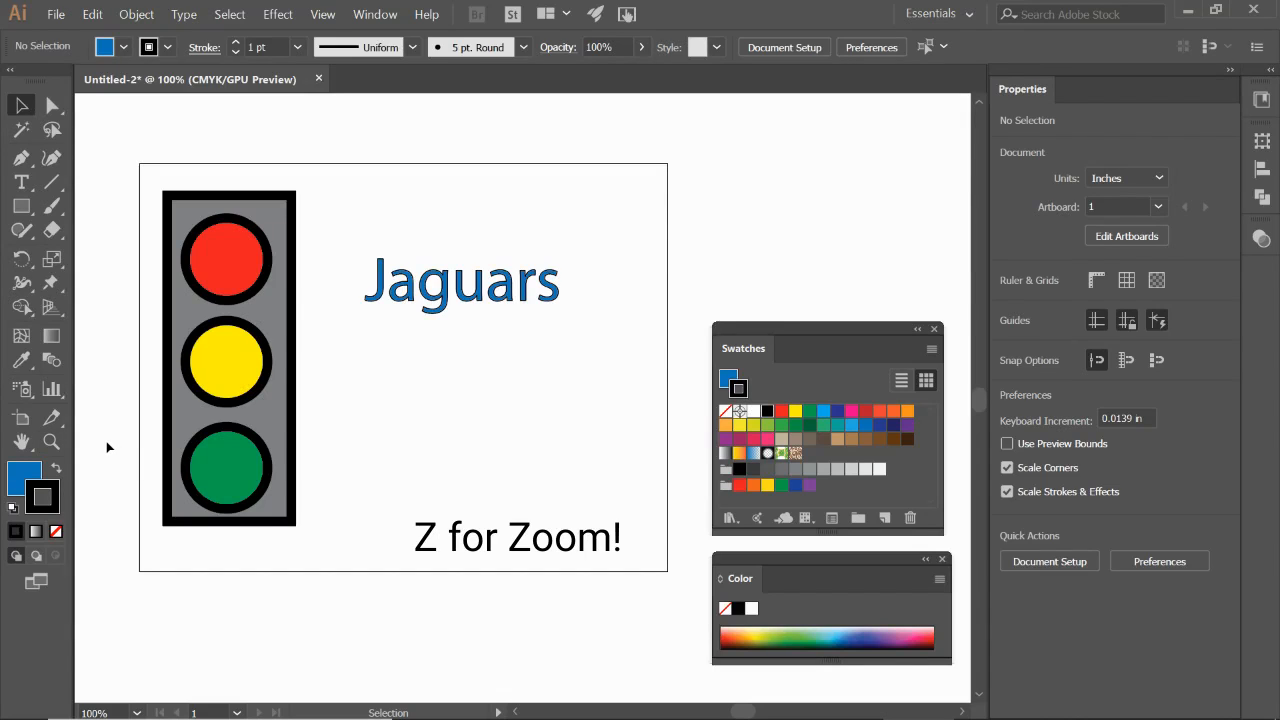
{"action": "mouse_move", "coordinate": [51, 442]}
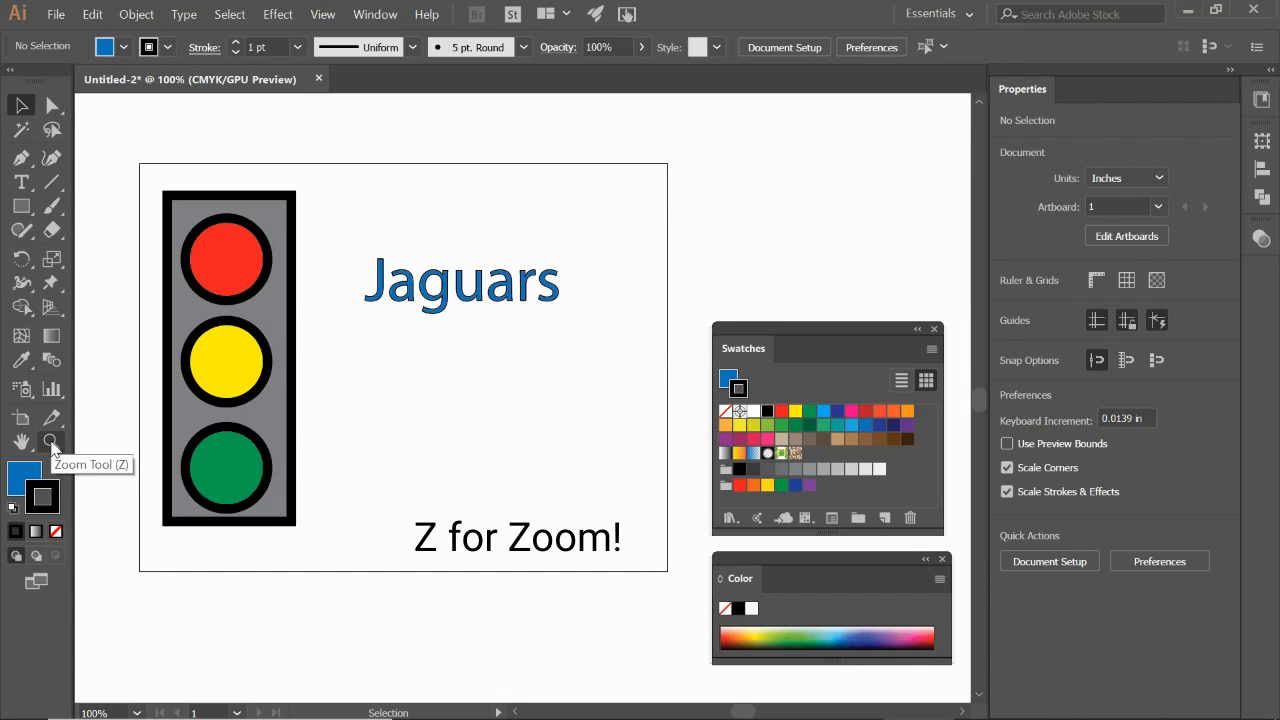
{"action": "left_click", "coordinate": [51, 443]}
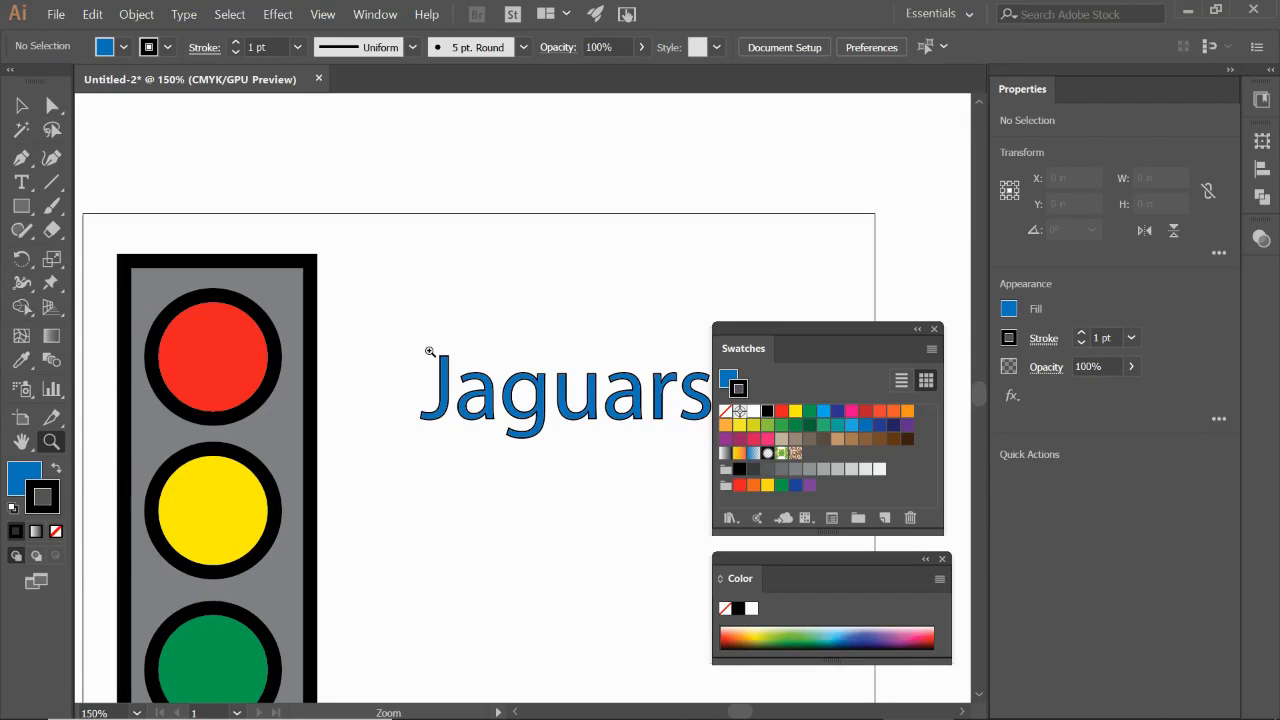
{"action": "mouse_move", "coordinate": [217, 513]}
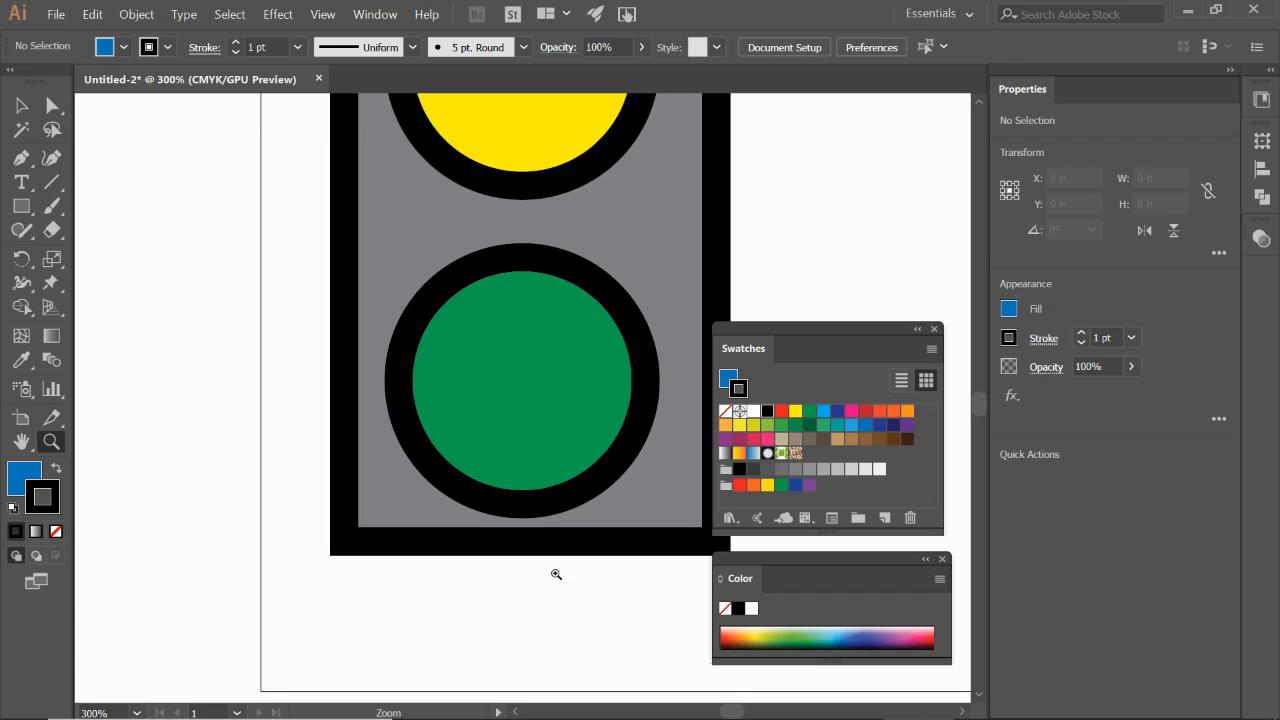
{"action": "mouse_move", "coordinate": [553, 391]}
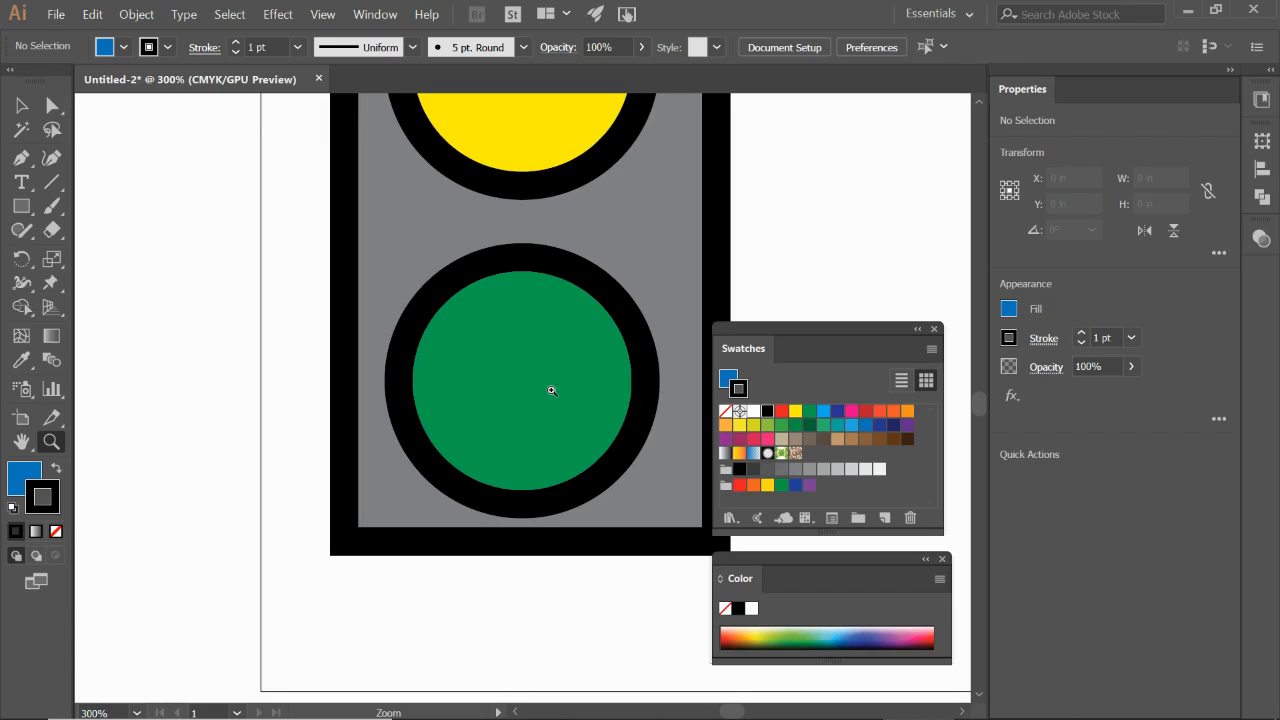
{"action": "mouse_move", "coordinate": [483, 134]}
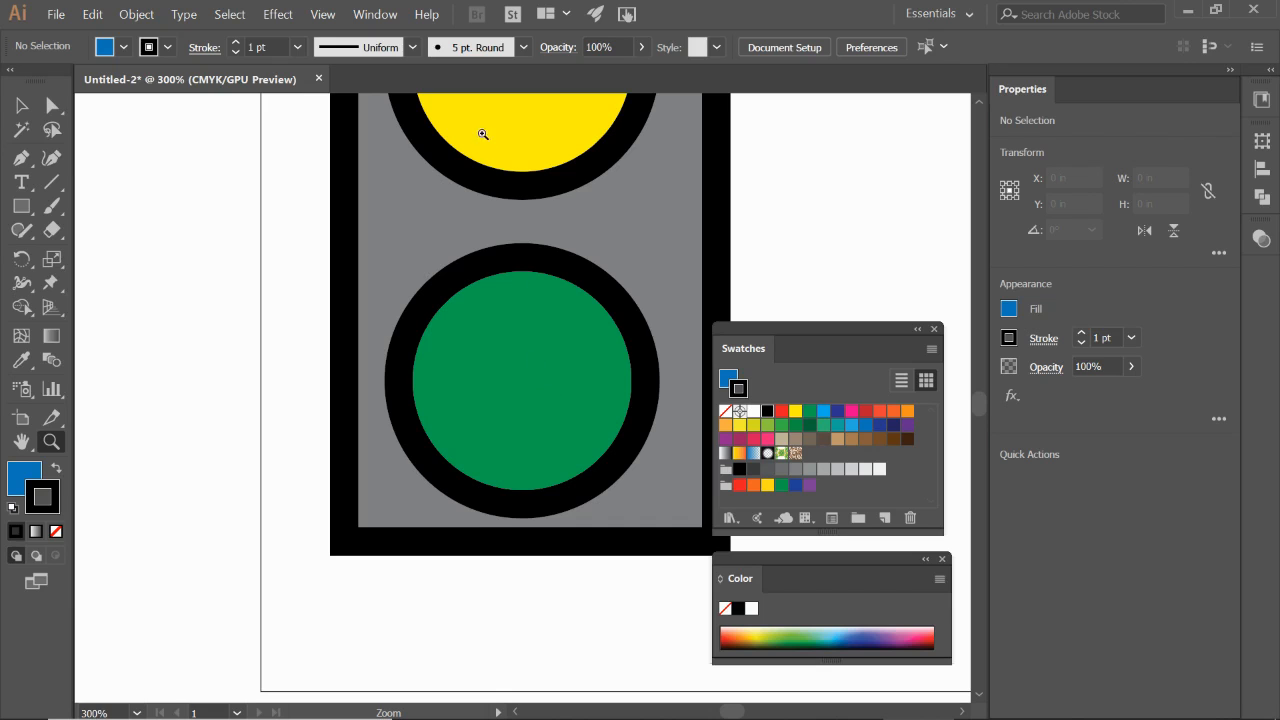
Step: Use View > Zoom Out to step the magnification back to 150%
{"action": "left_click", "coordinate": [322, 14]}
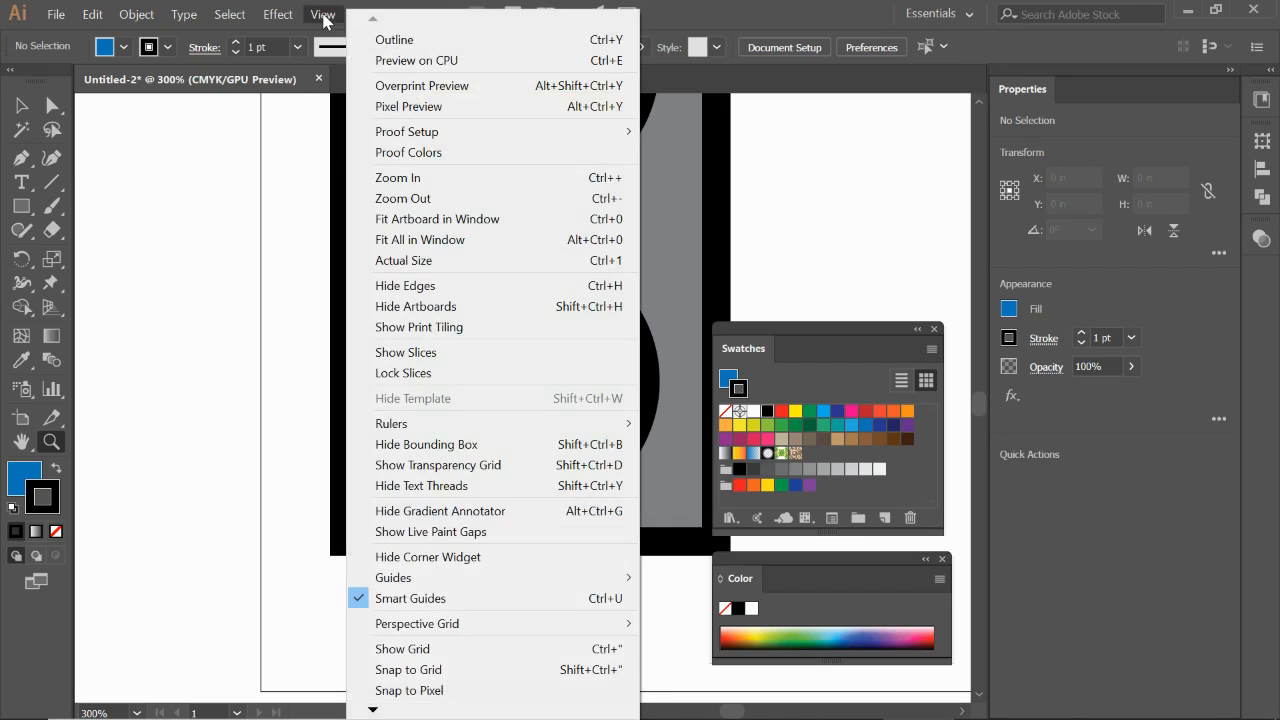
{"action": "mouse_move", "coordinate": [403, 198]}
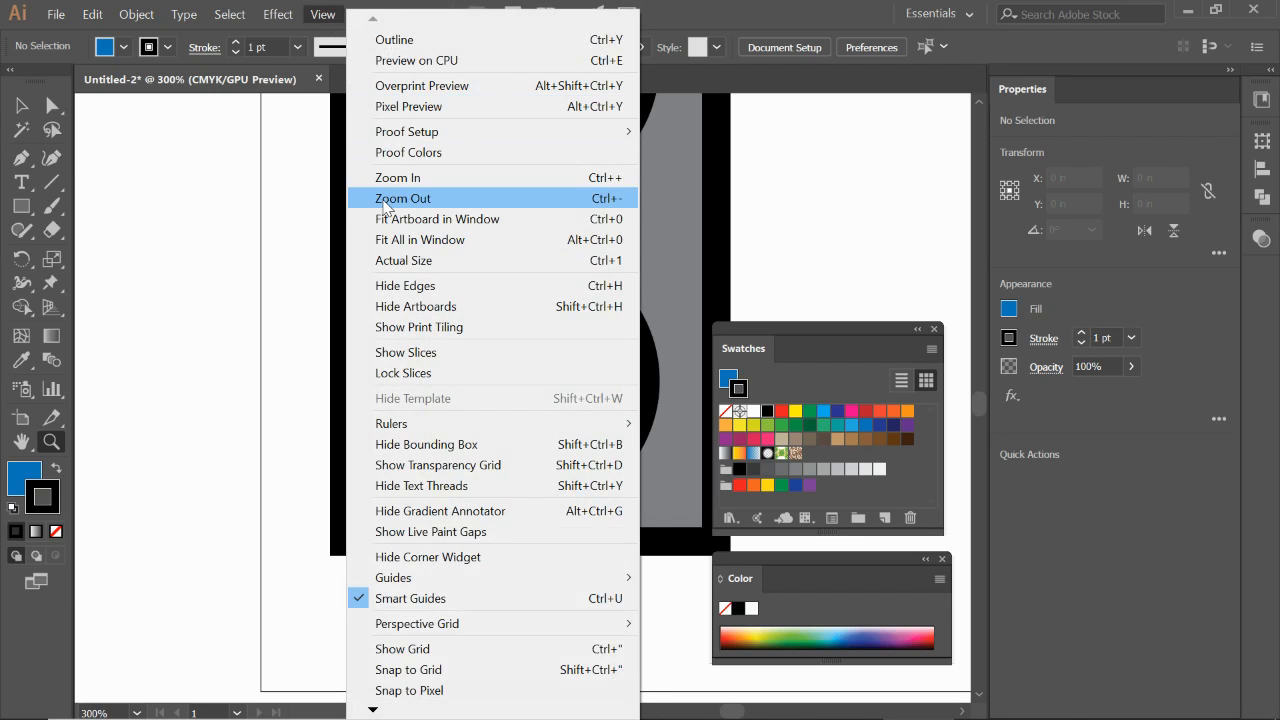
{"action": "mouse_move", "coordinate": [500, 205]}
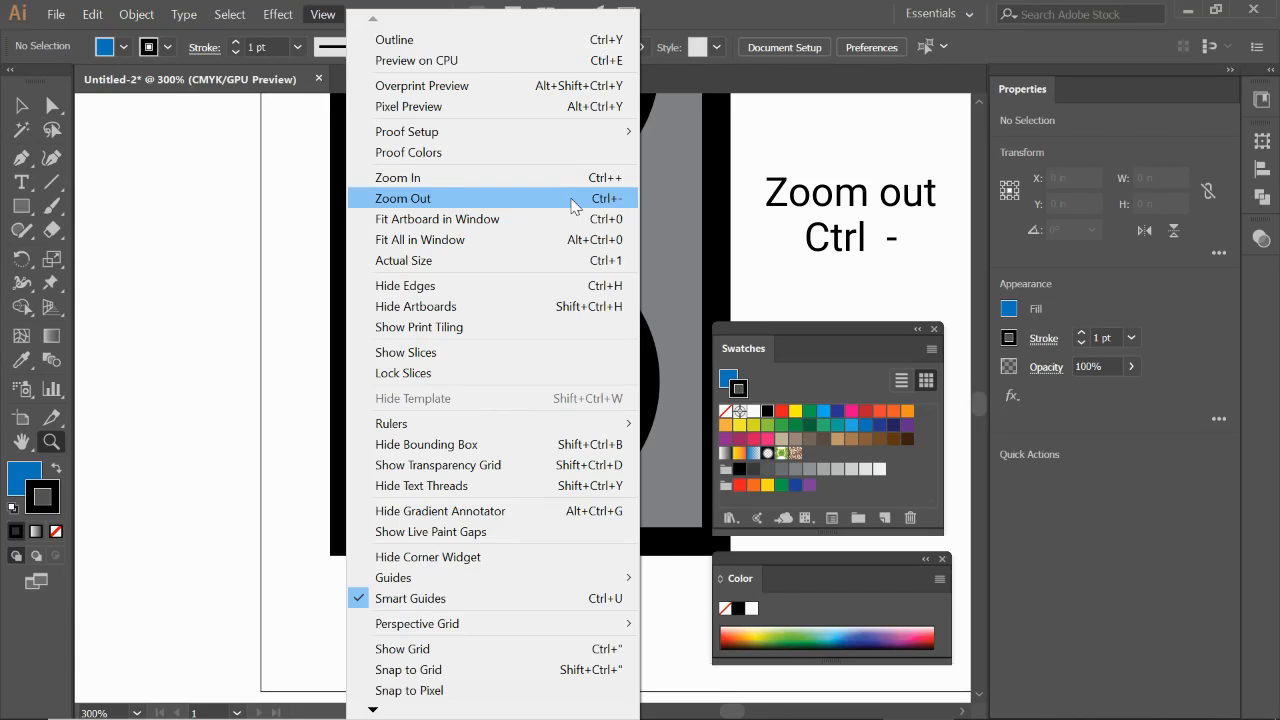
{"action": "mouse_move", "coordinate": [420, 200]}
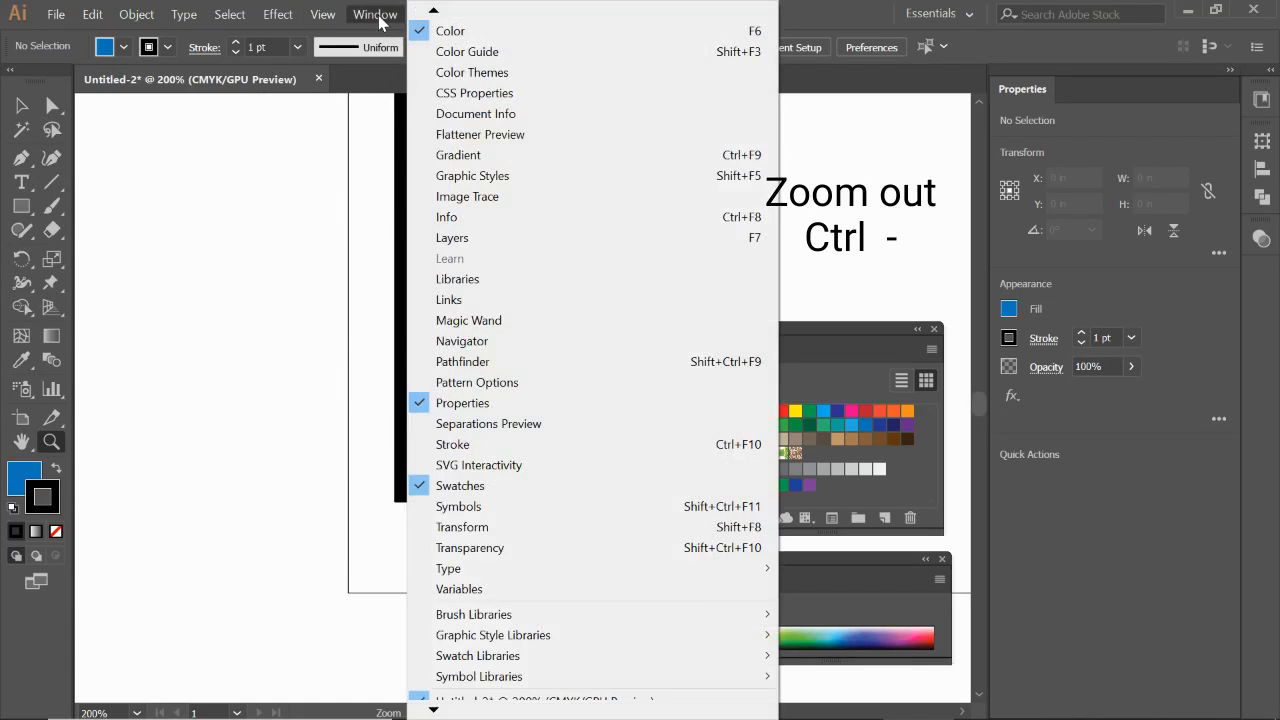
{"action": "left_click", "coordinate": [322, 14]}
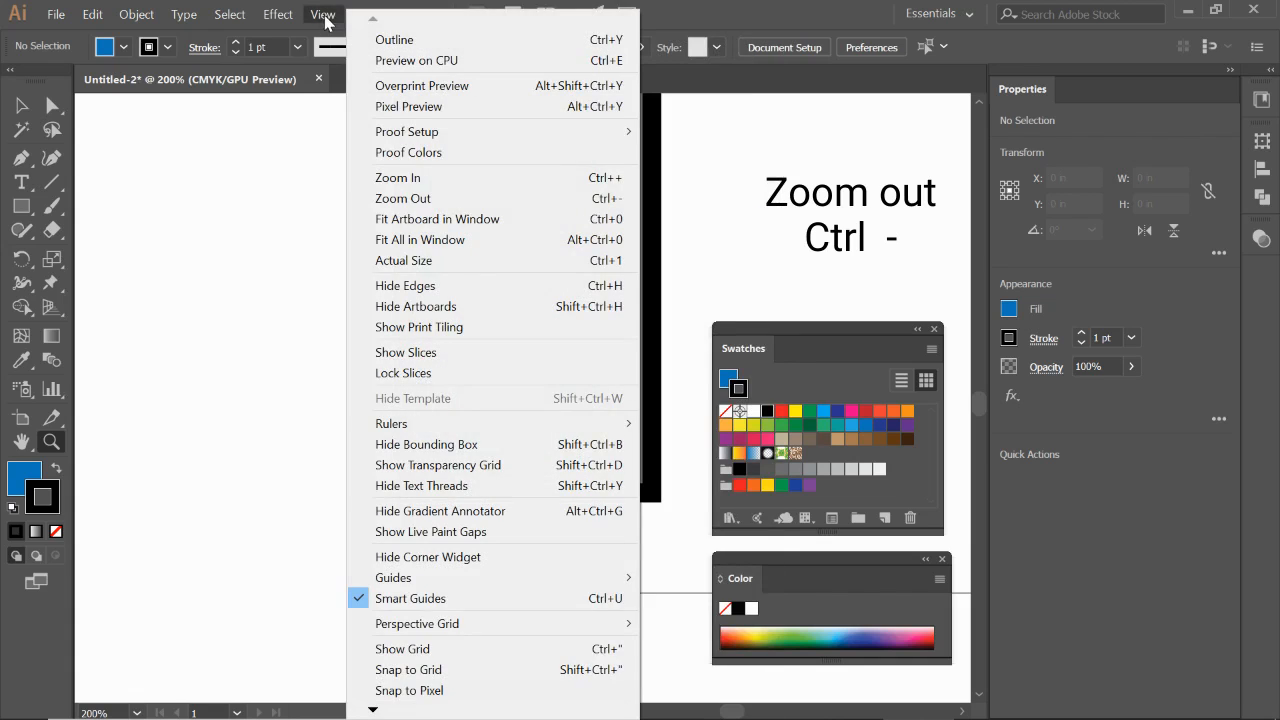
{"action": "mouse_move", "coordinate": [418, 198]}
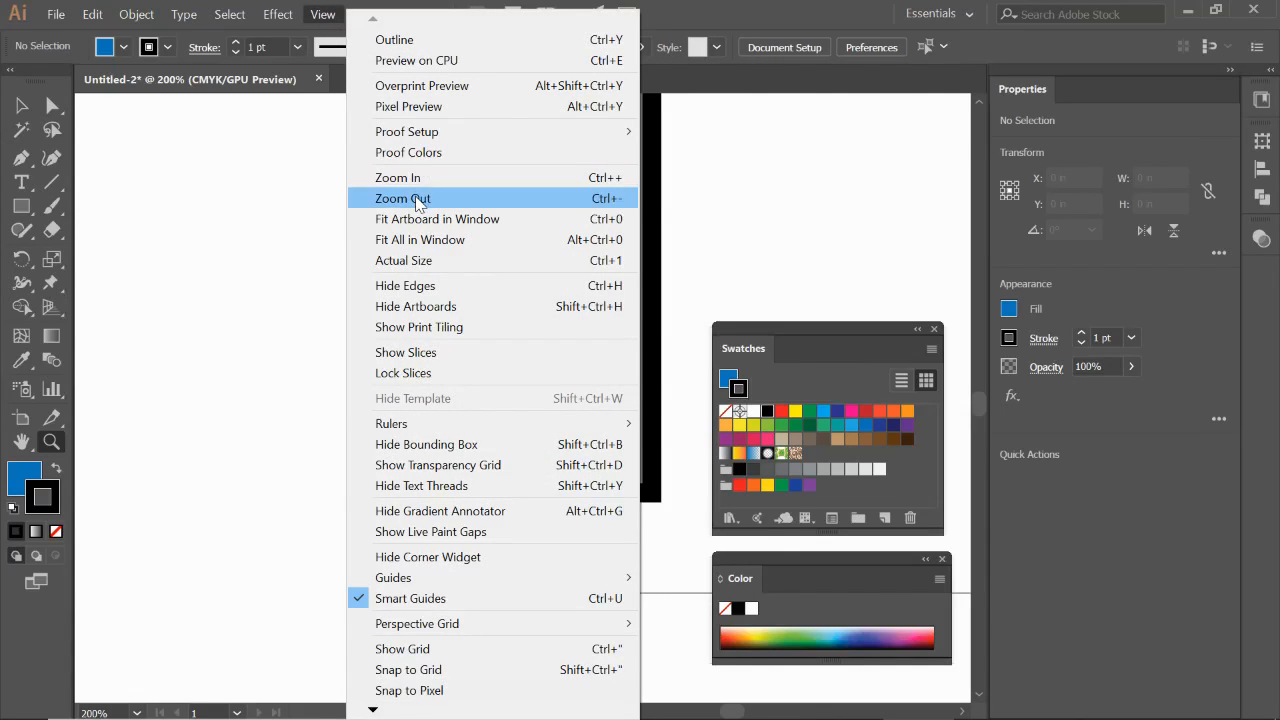
{"action": "left_click", "coordinate": [402, 198]}
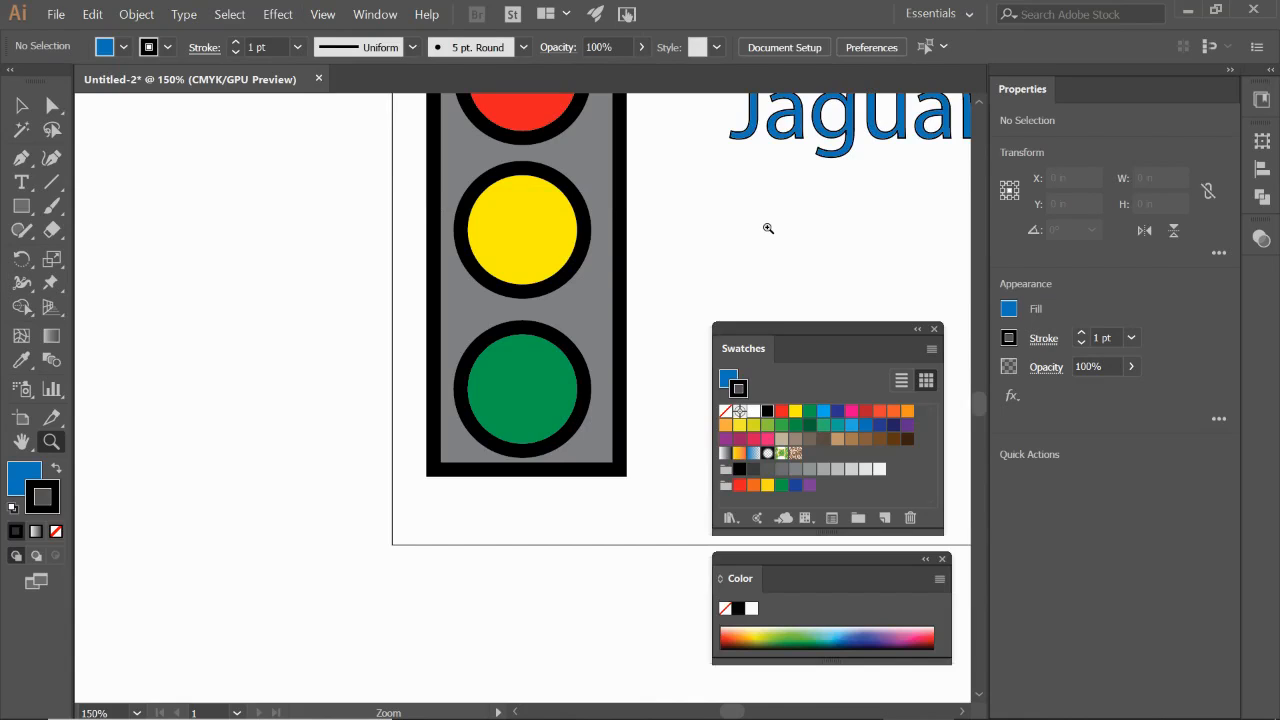
{"action": "mouse_move", "coordinate": [533, 290]}
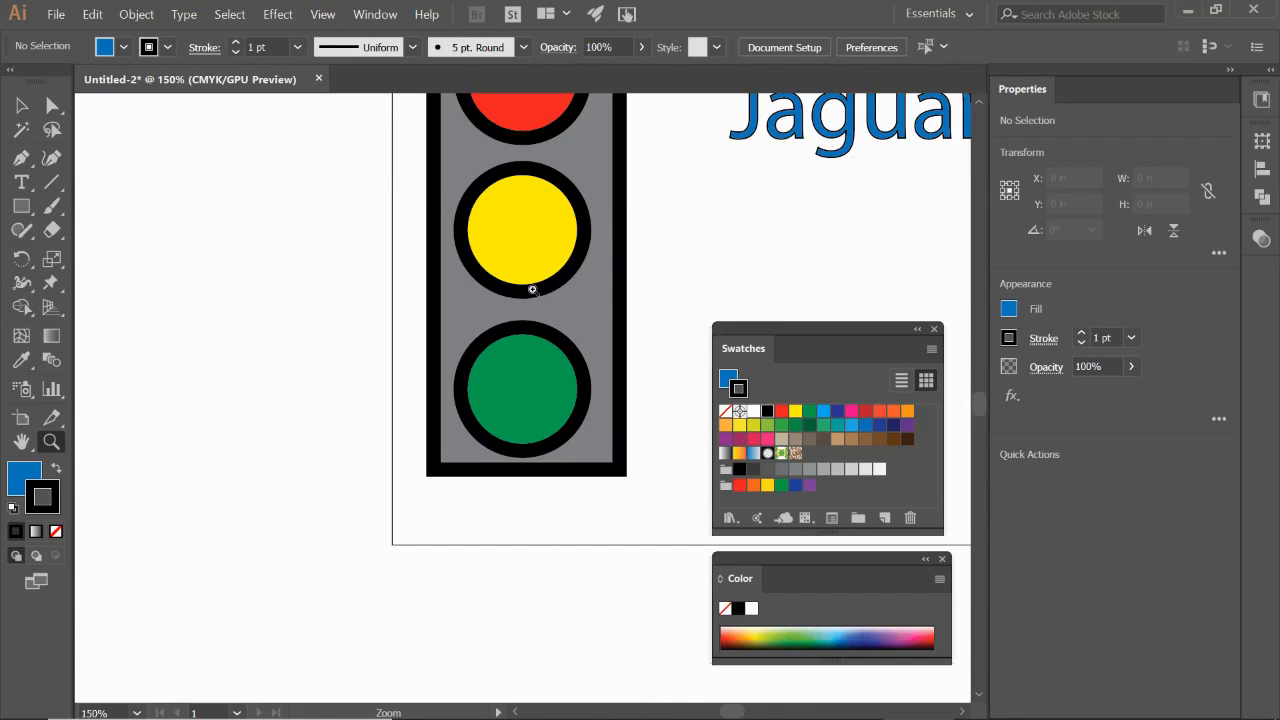
{"action": "mouse_move", "coordinate": [22, 441]}
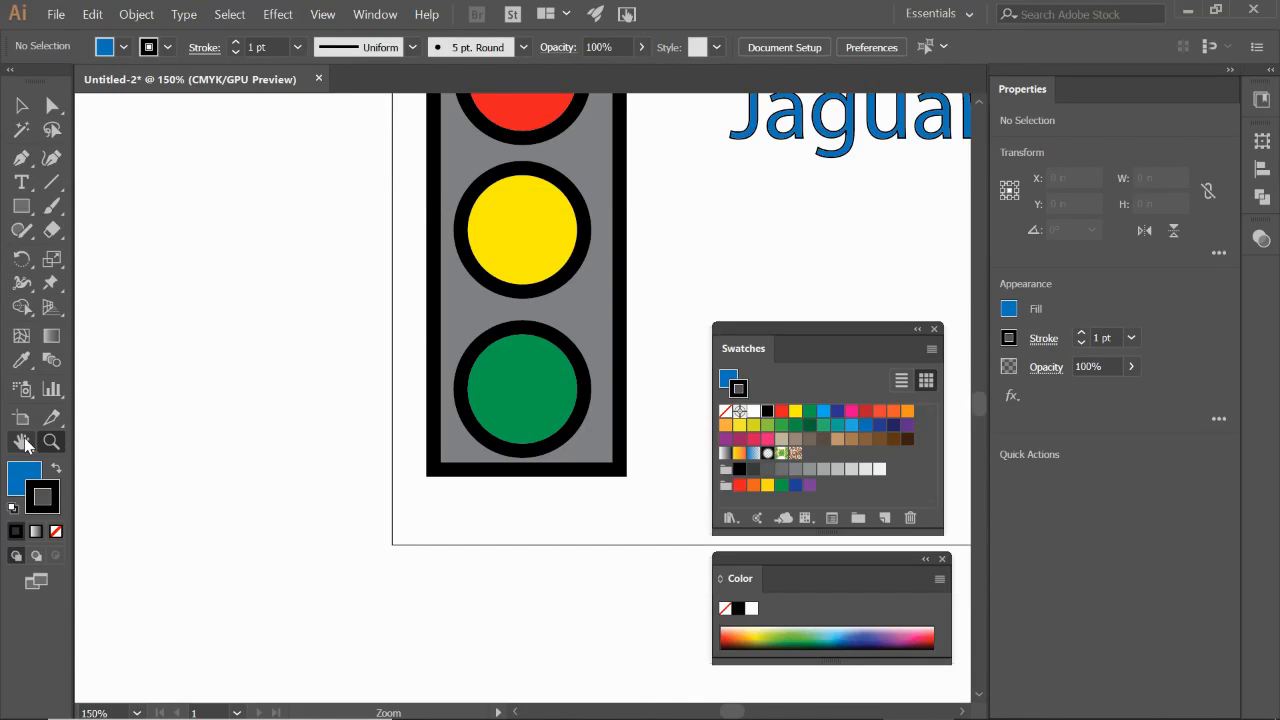
Step: Pan with the Hand tool to frame the whole traffic light and 'Jaguars' word
{"action": "left_click", "coordinate": [22, 443]}
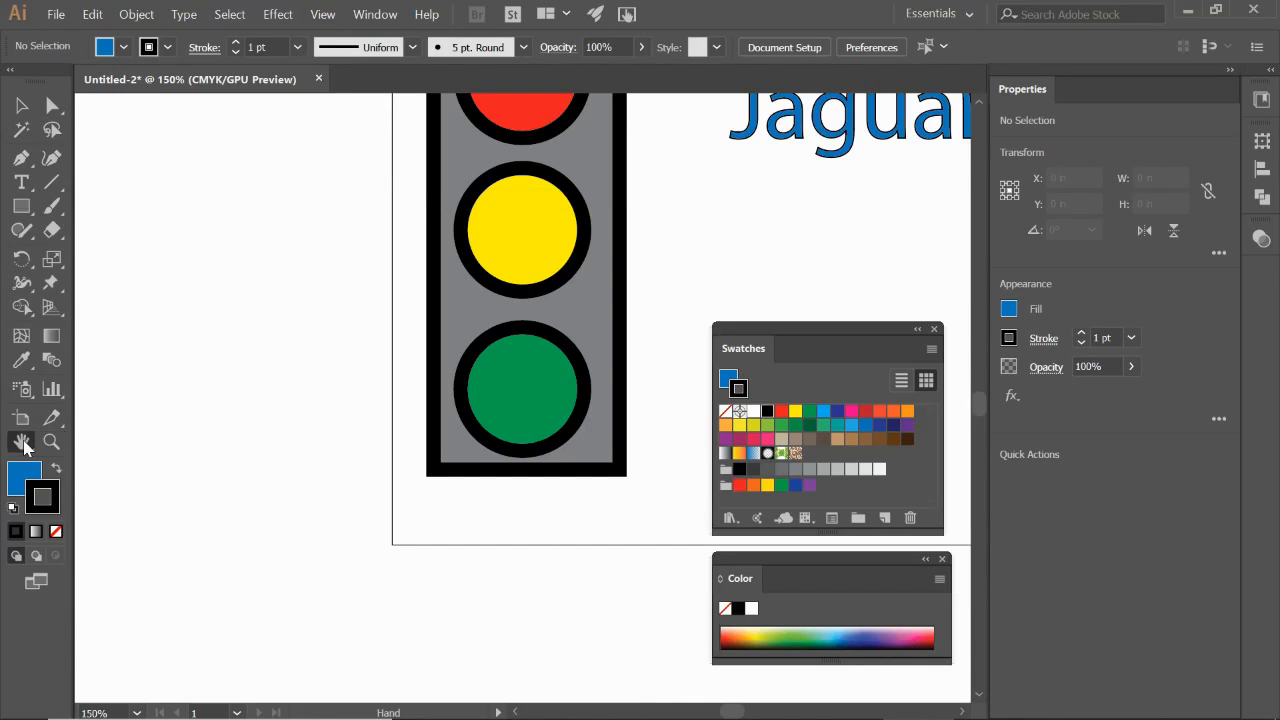
{"action": "key", "text": "space"}
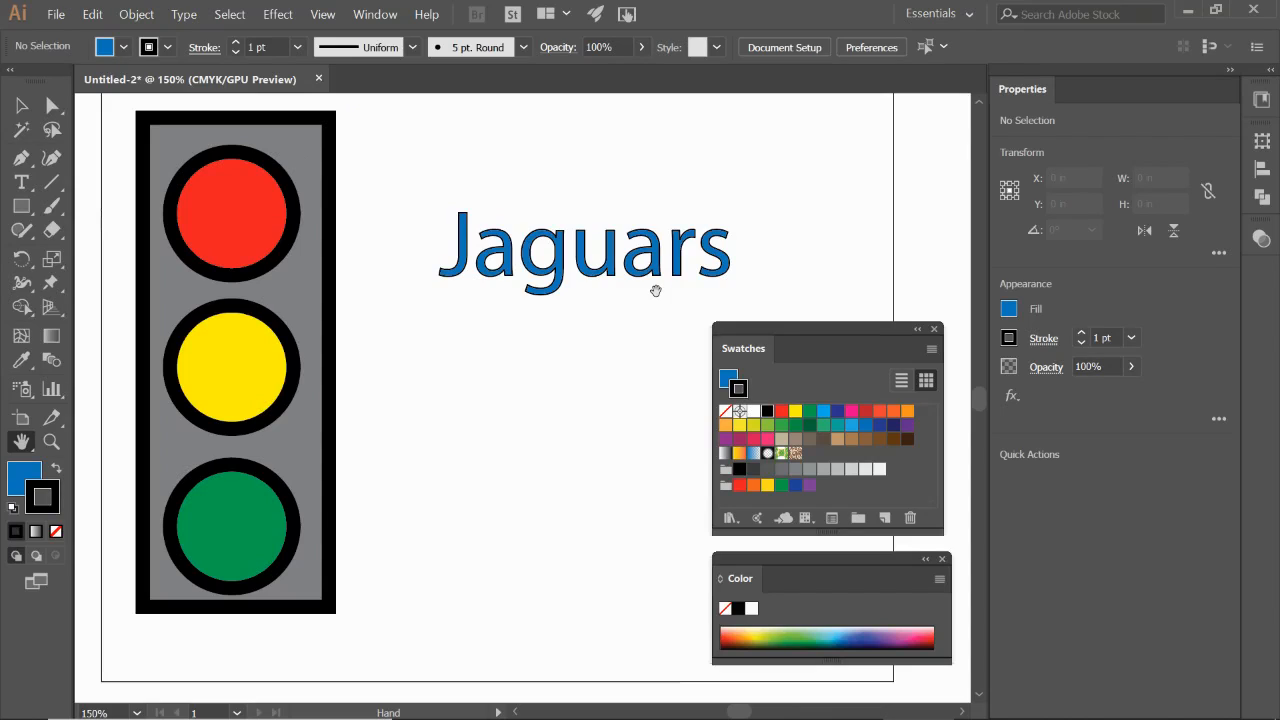
{"action": "mouse_move", "coordinate": [132, 445]}
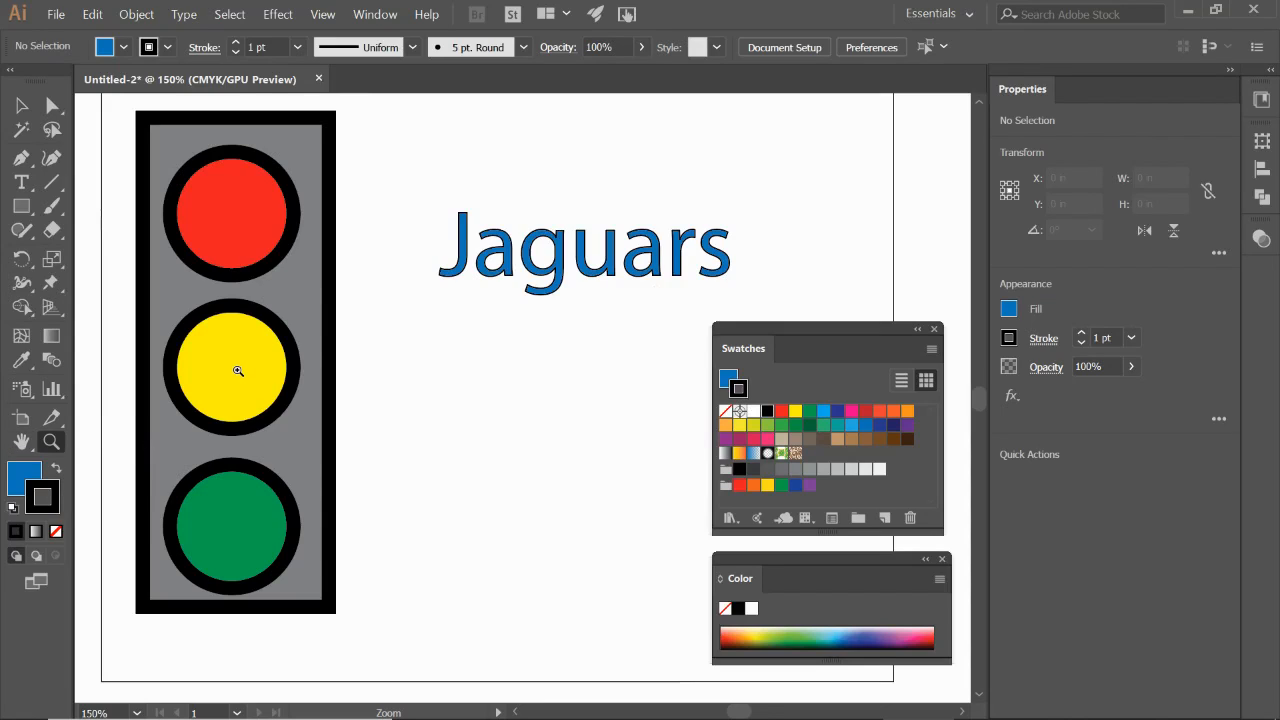
{"action": "mouse_move", "coordinate": [590, 292]}
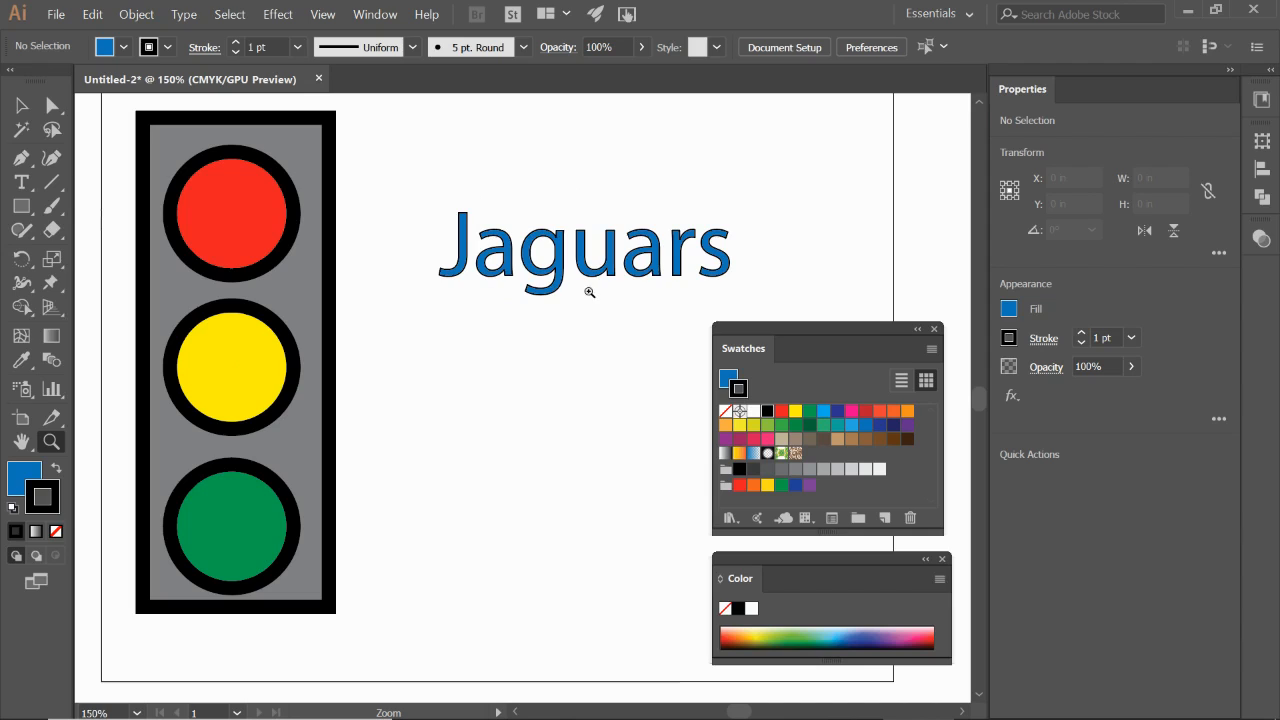
{"action": "mouse_move", "coordinate": [422, 197]}
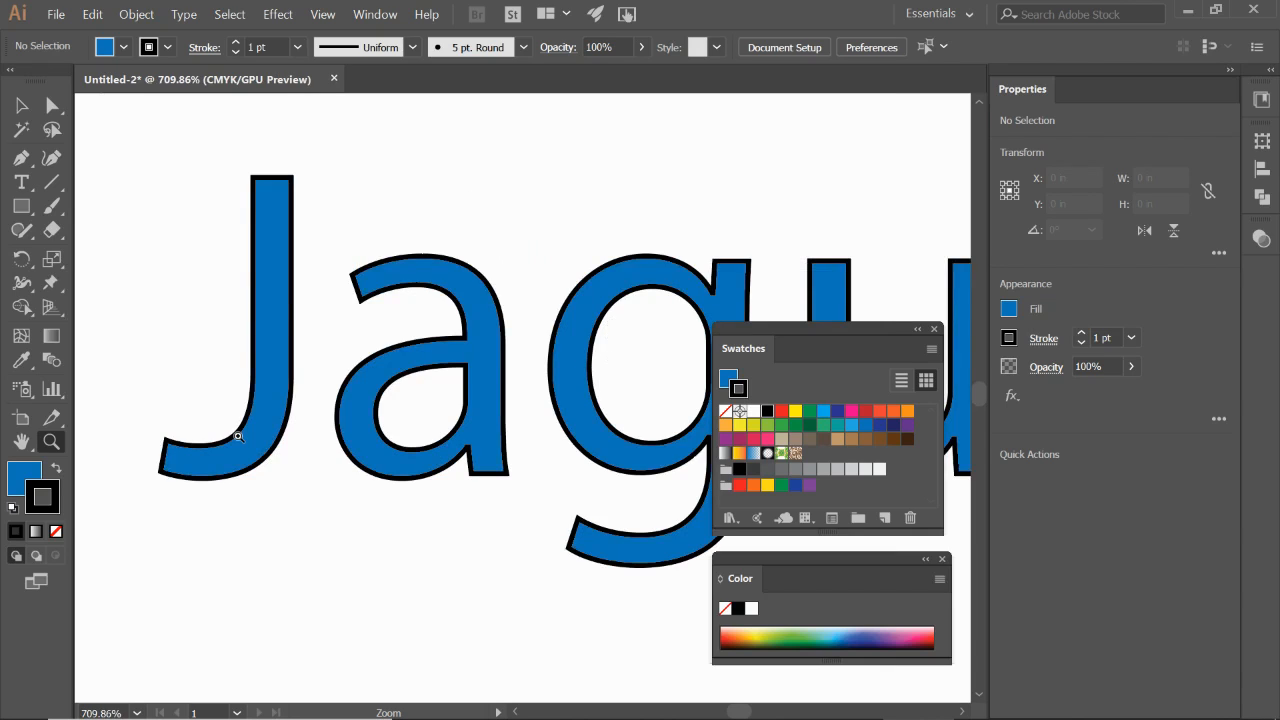
{"action": "mouse_move", "coordinate": [22, 442]}
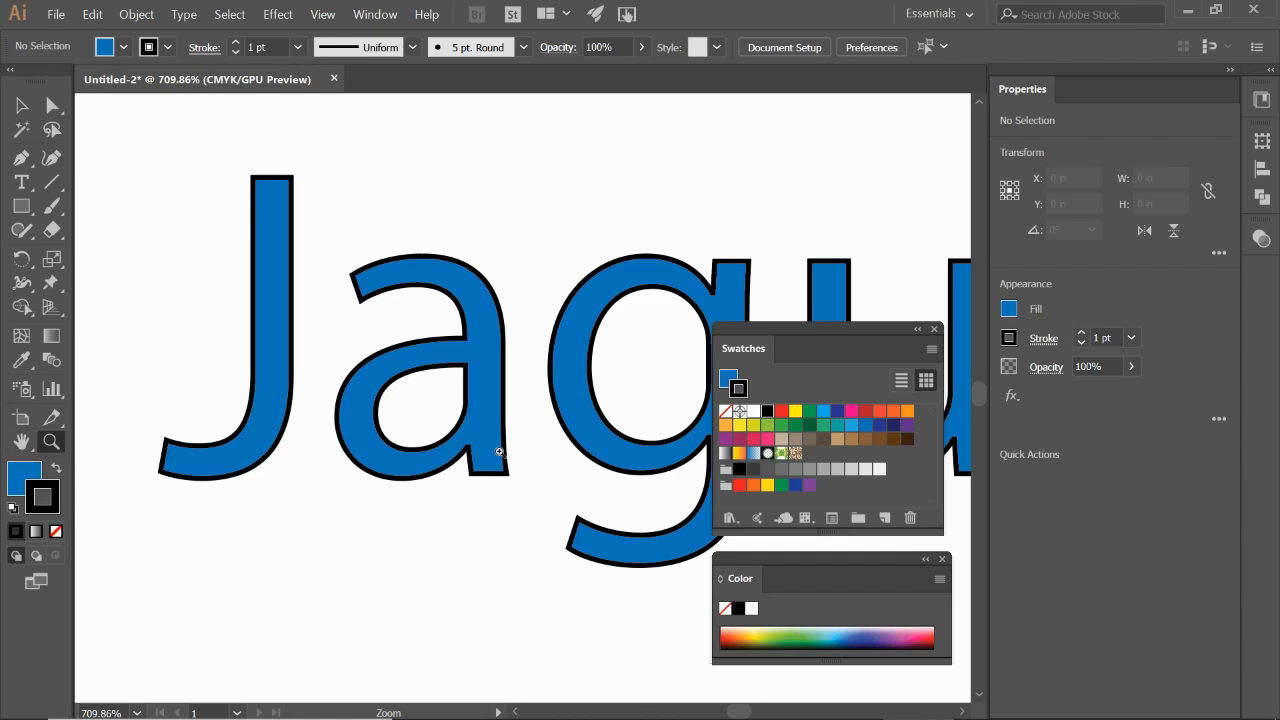
Step: Hold Space to pan the magnified view (about 710%) onto the red light
{"action": "key", "text": "space"}
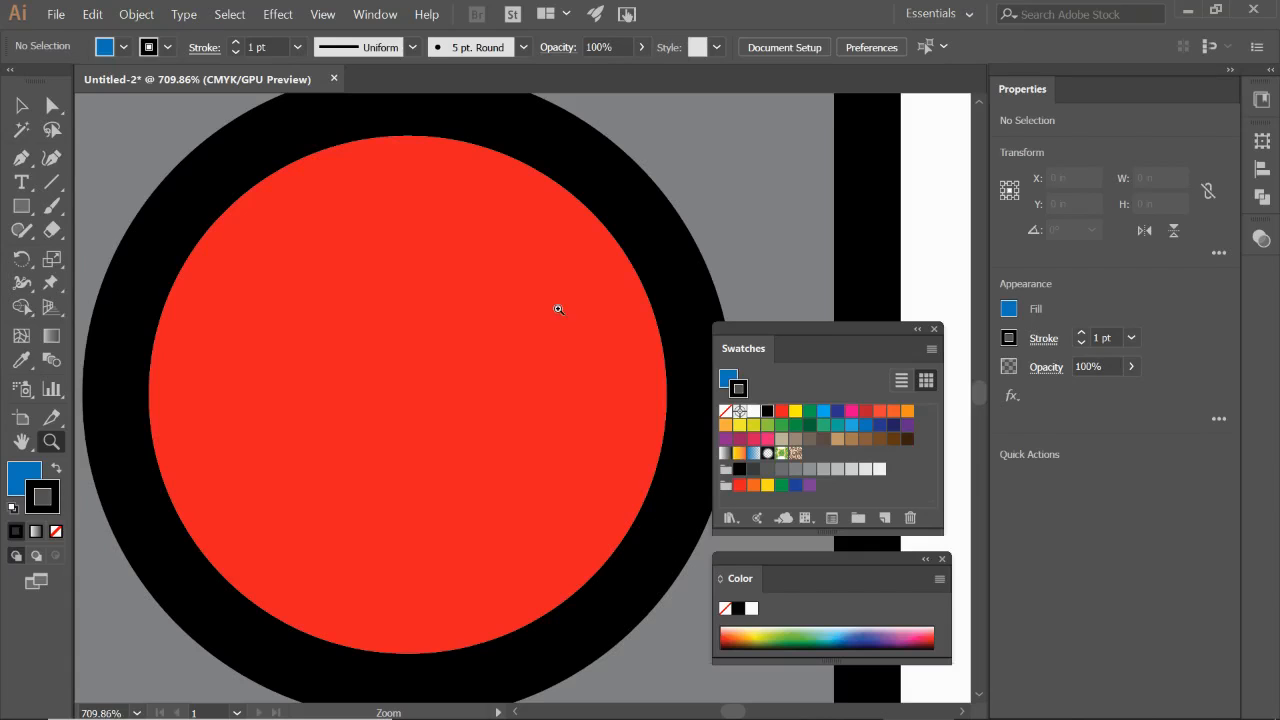
Step: Zoom out through the View menu to show the full artboard at 100%
{"action": "left_click", "coordinate": [322, 14]}
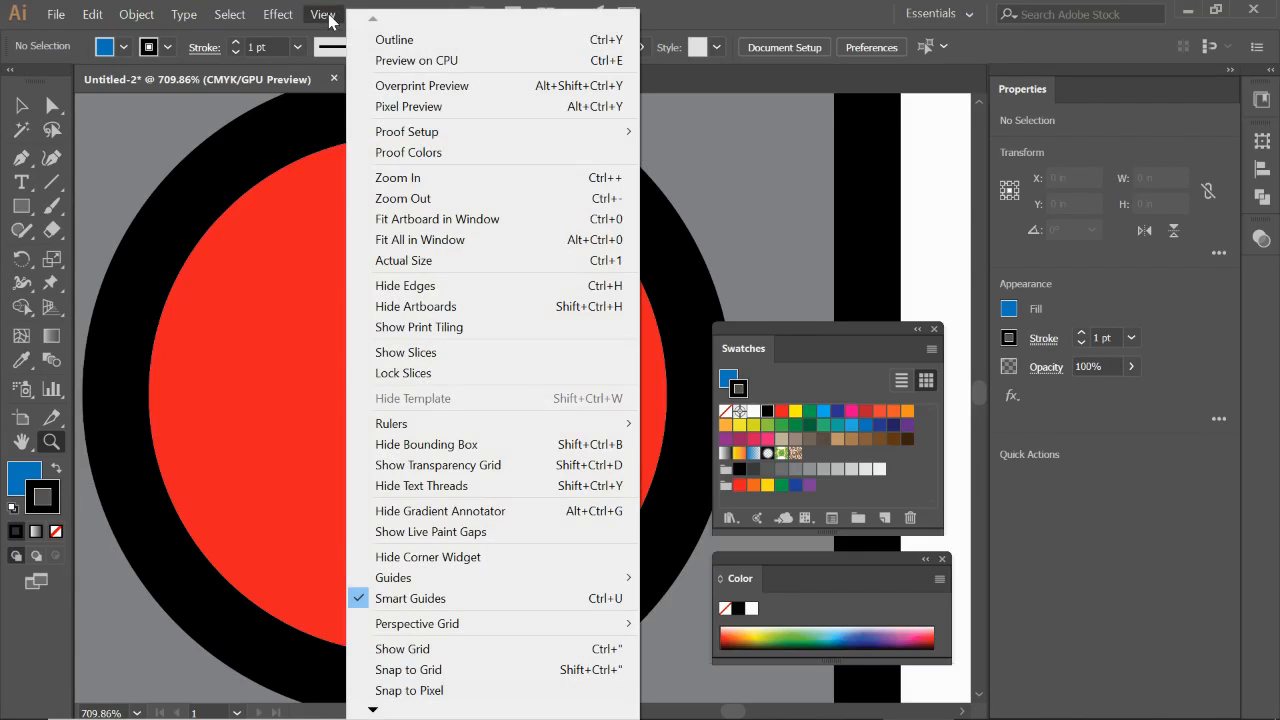
{"action": "mouse_move", "coordinate": [590, 198]}
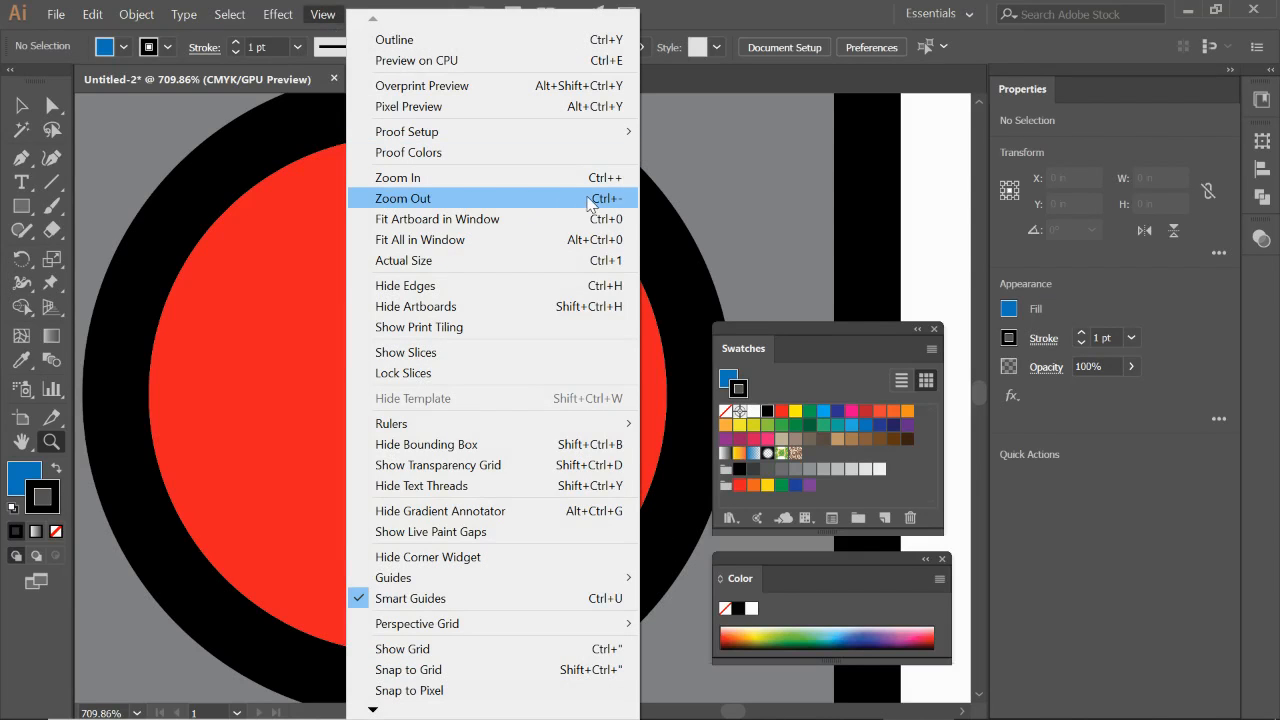
{"action": "left_click", "coordinate": [403, 198]}
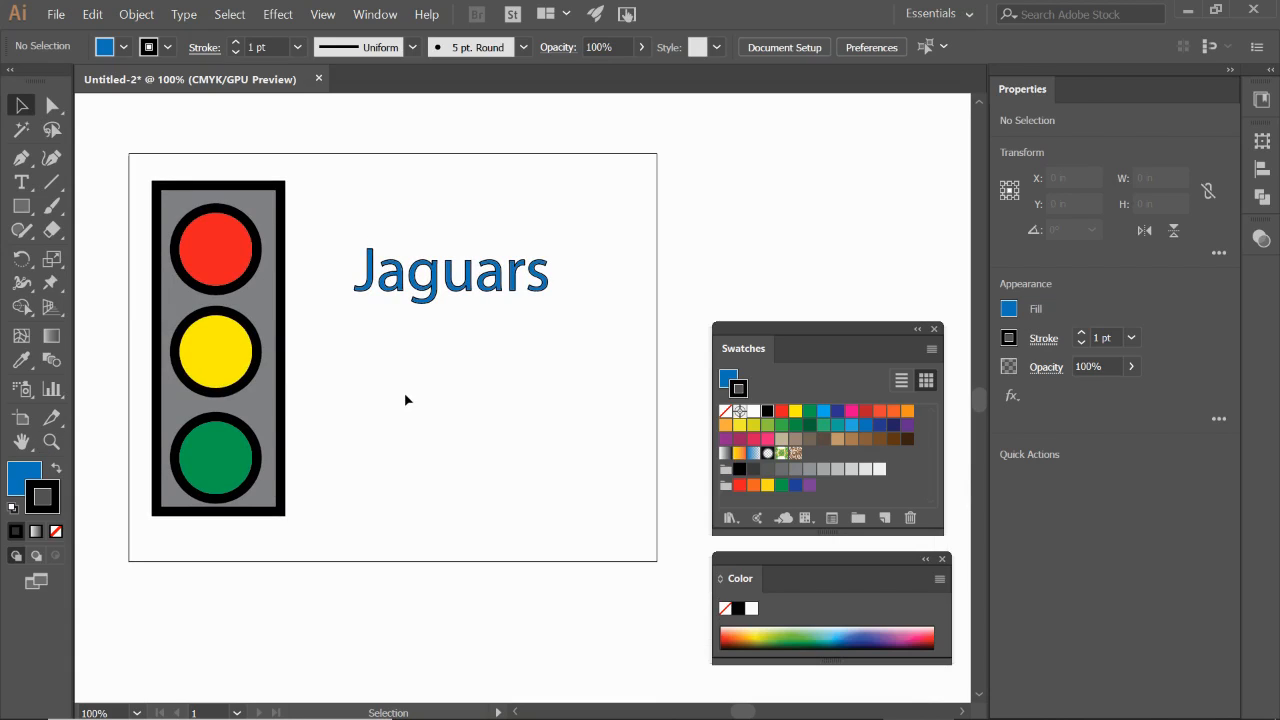
Step: Select the Jaguars text, then zoom to about 505% on the green light
{"action": "left_click", "coordinate": [451, 270]}
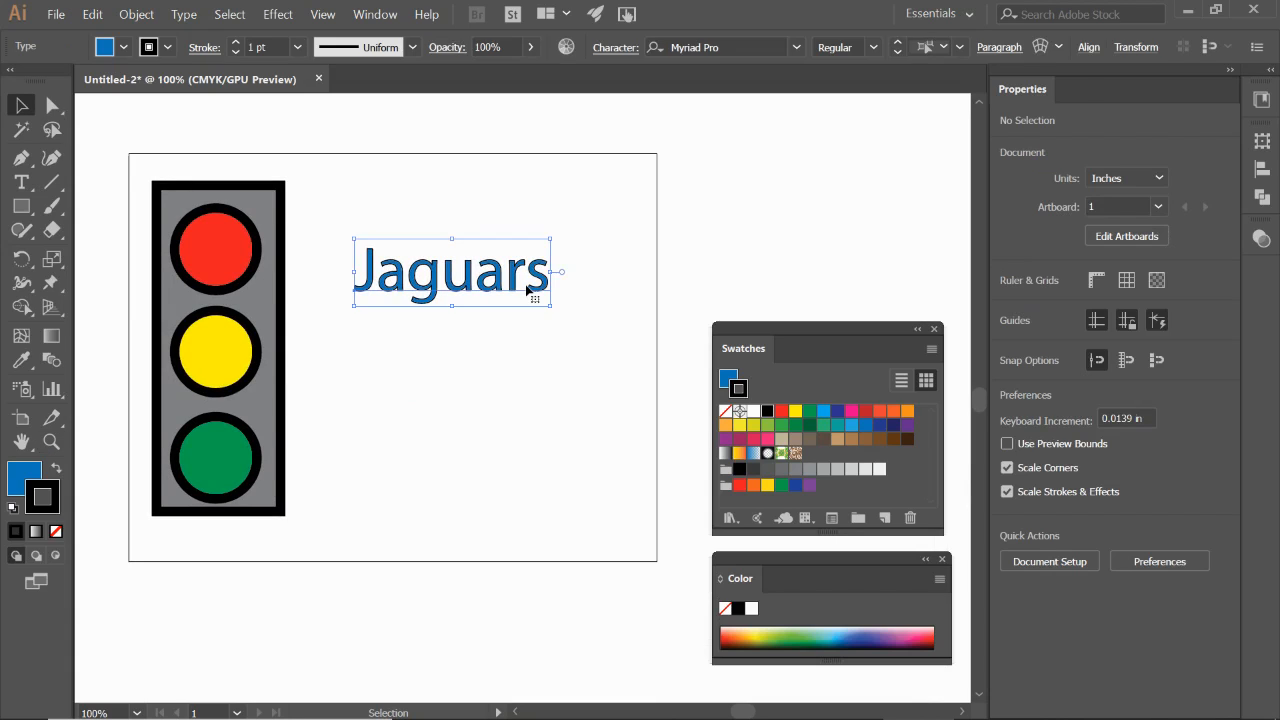
{"action": "left_click", "coordinate": [450, 270]}
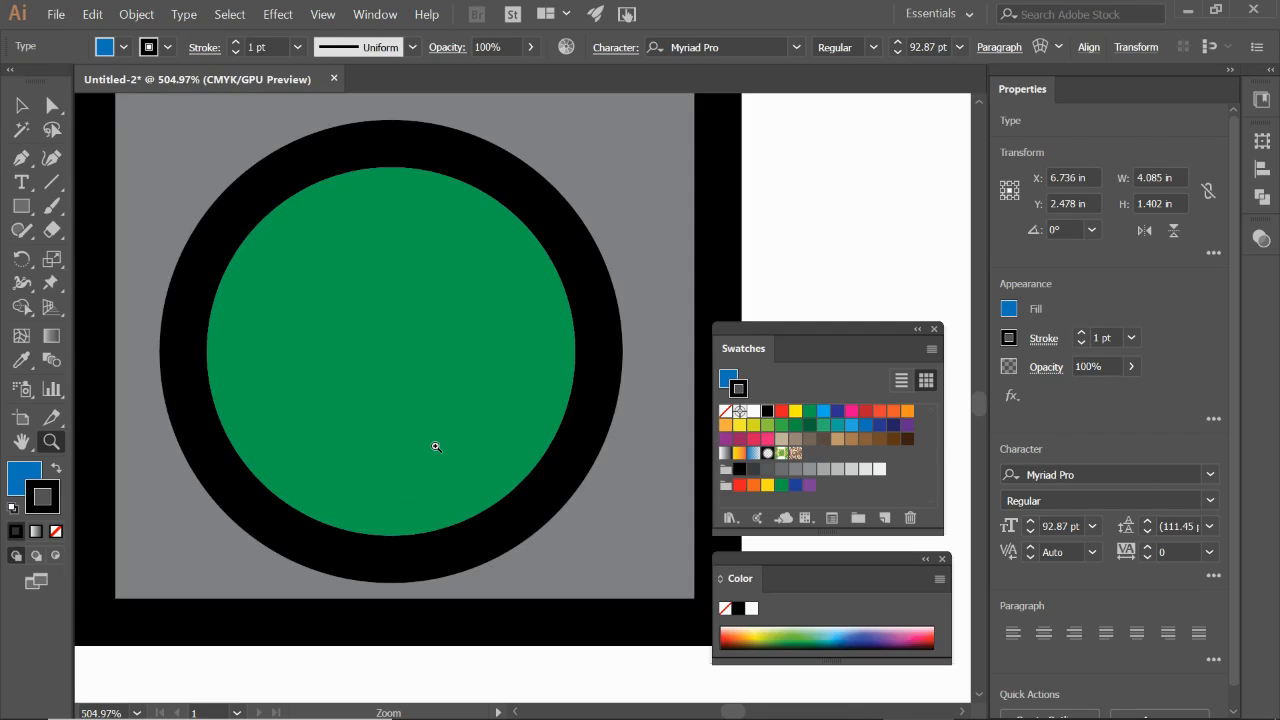
{"action": "mouse_move", "coordinate": [436, 437]}
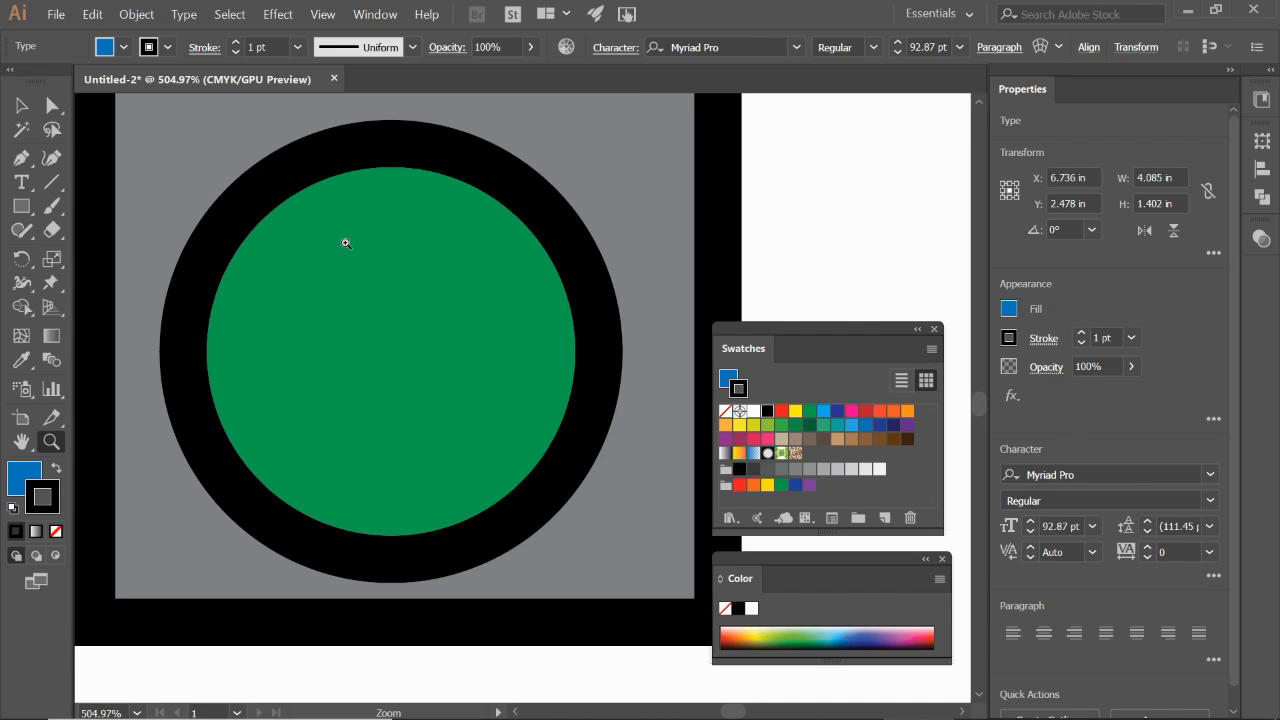
{"action": "left_click", "coordinate": [322, 14]}
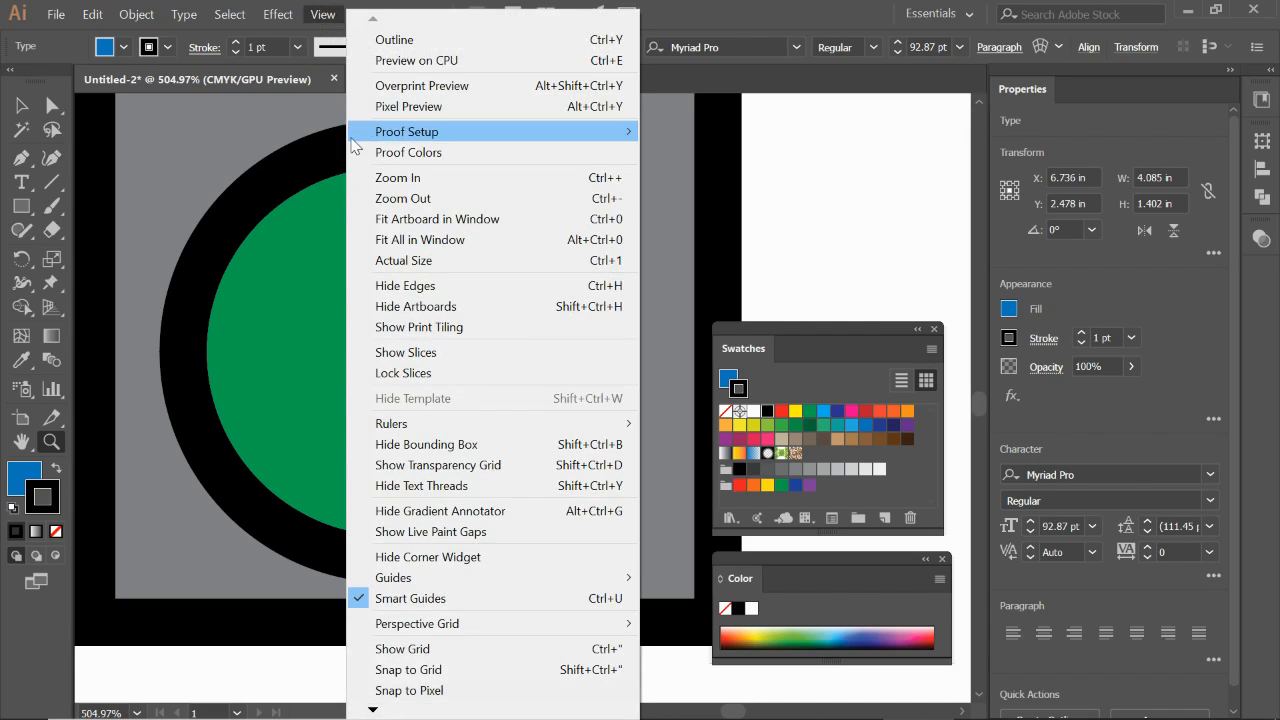
{"action": "mouse_move", "coordinate": [437, 218]}
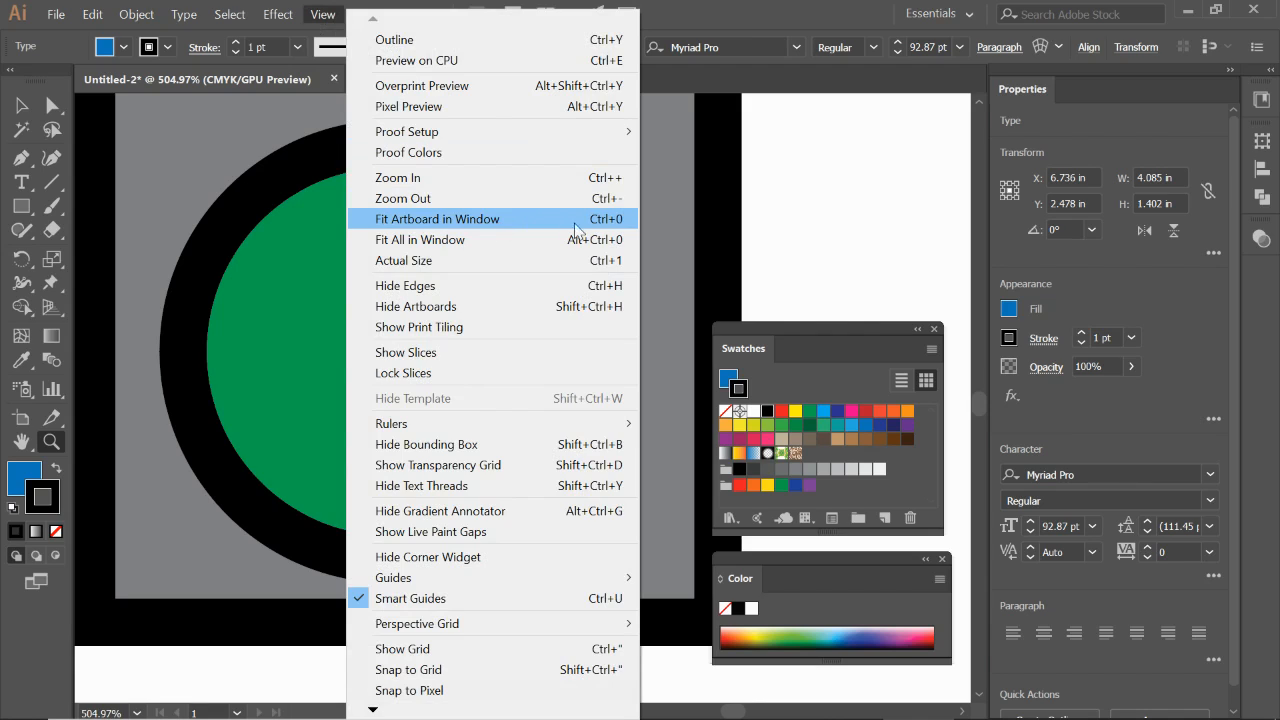
{"action": "mouse_move", "coordinate": [596, 227]}
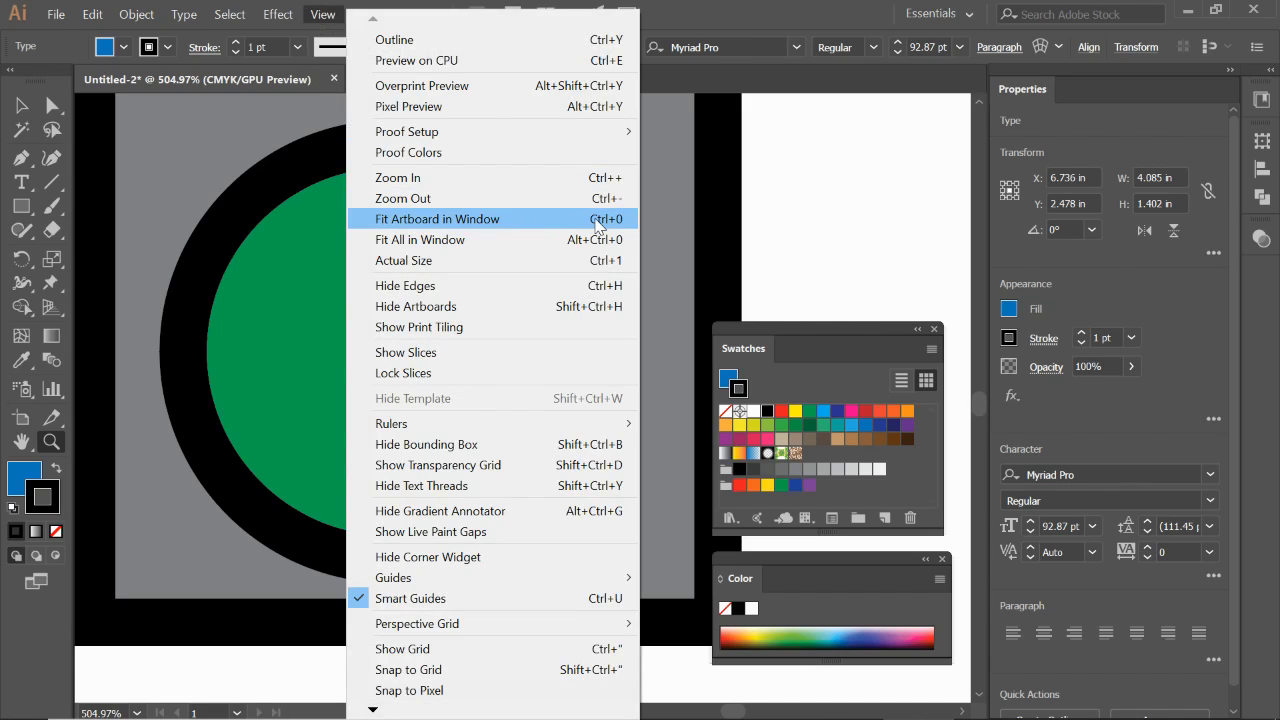
{"action": "mouse_move", "coordinate": [495, 222]}
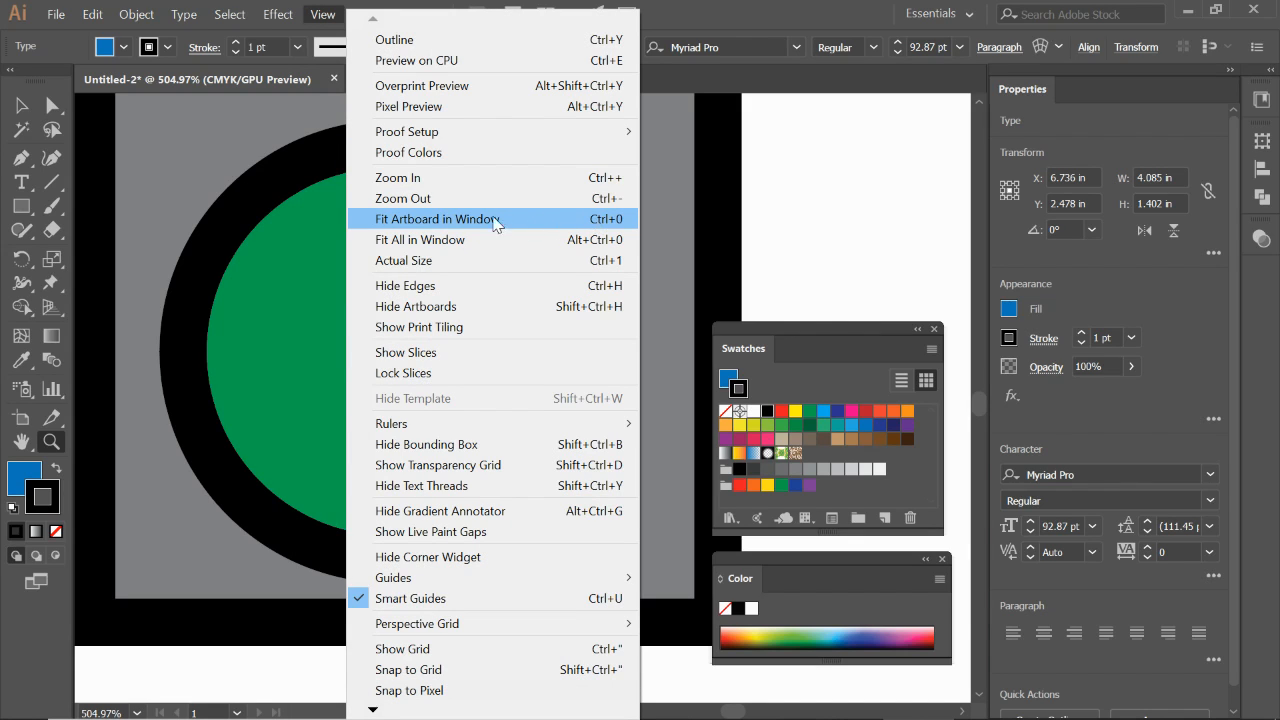
{"action": "key", "text": "ctrl+0"}
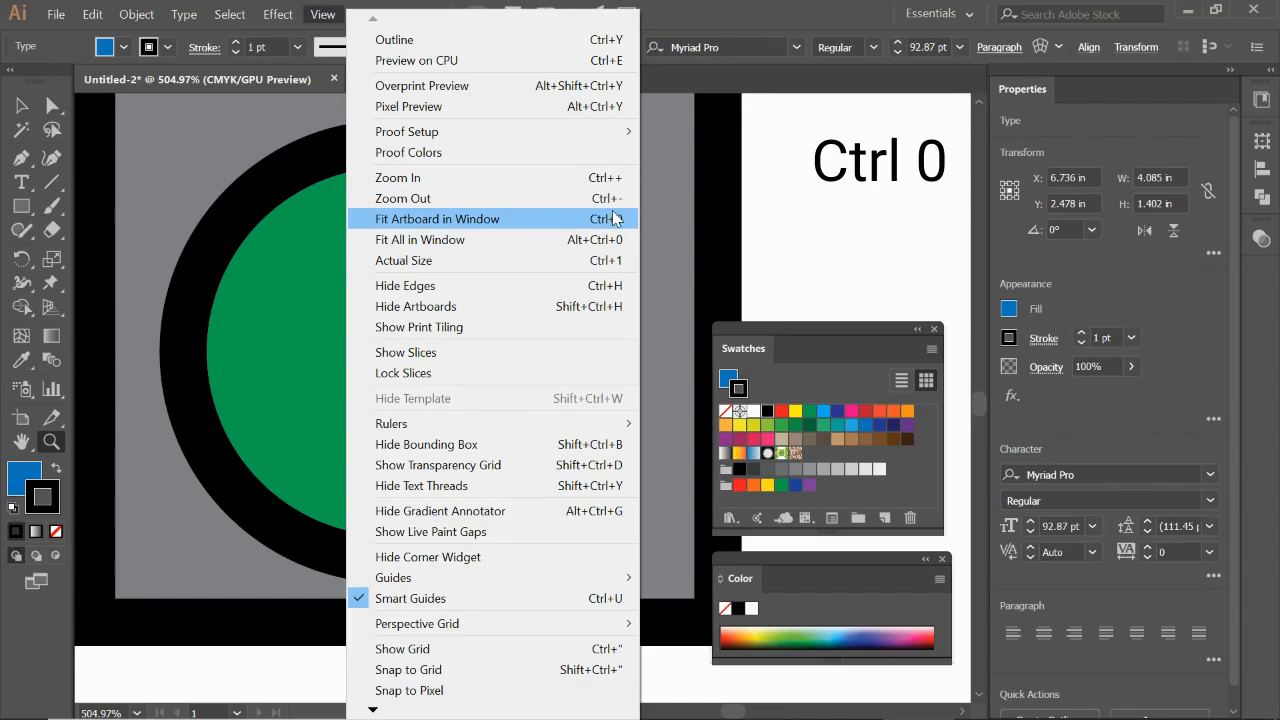
{"action": "mouse_move", "coordinate": [613, 224]}
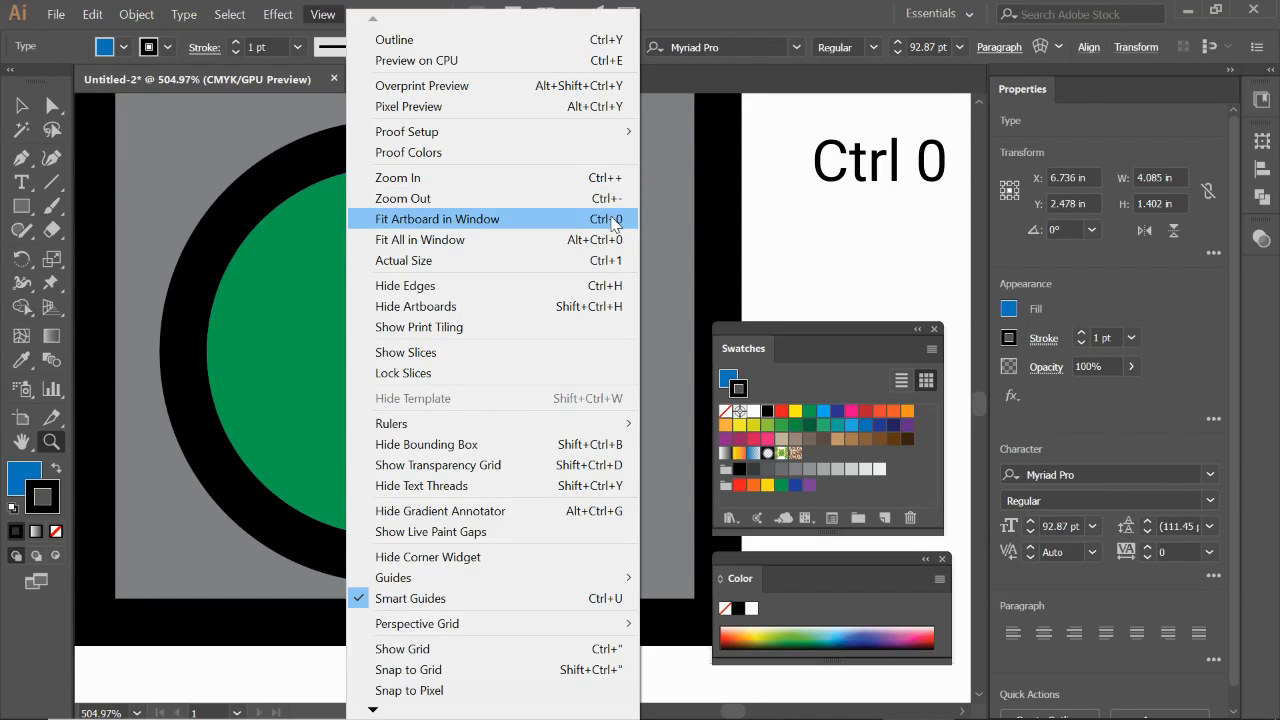
{"action": "mouse_move", "coordinate": [445, 225]}
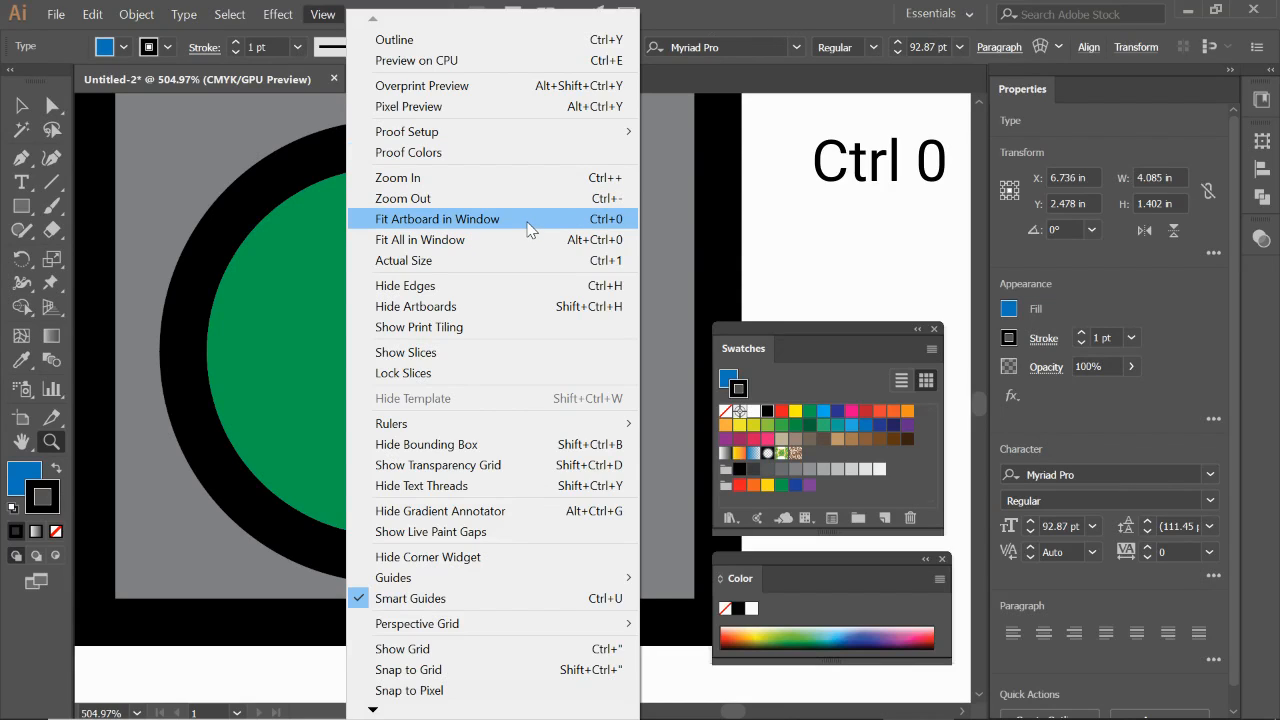
{"action": "left_click", "coordinate": [437, 218]}
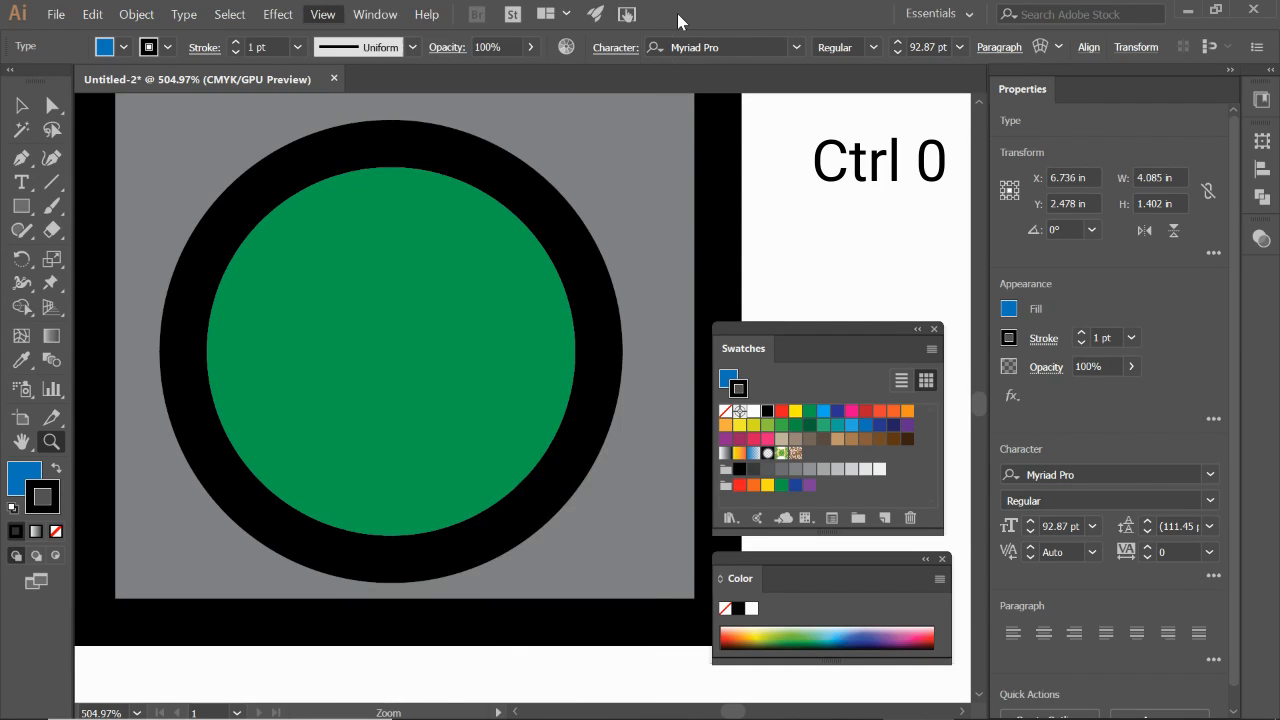